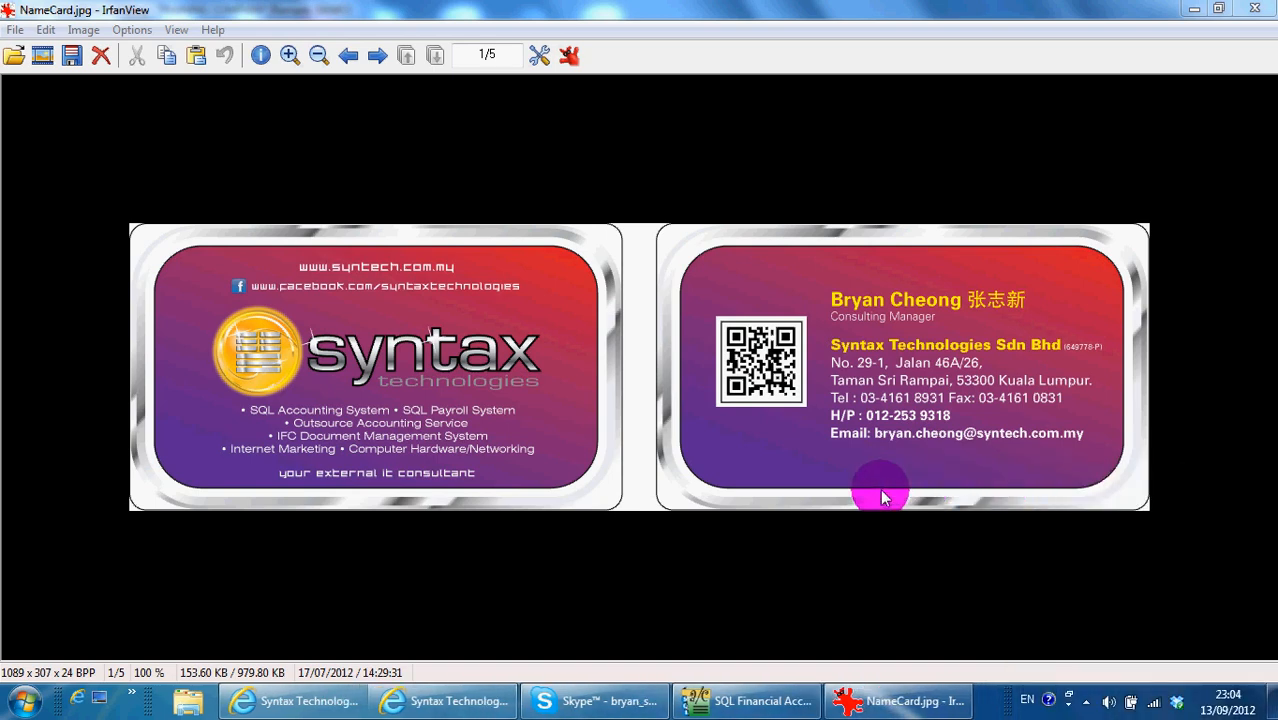
mouse_move(1048, 458)
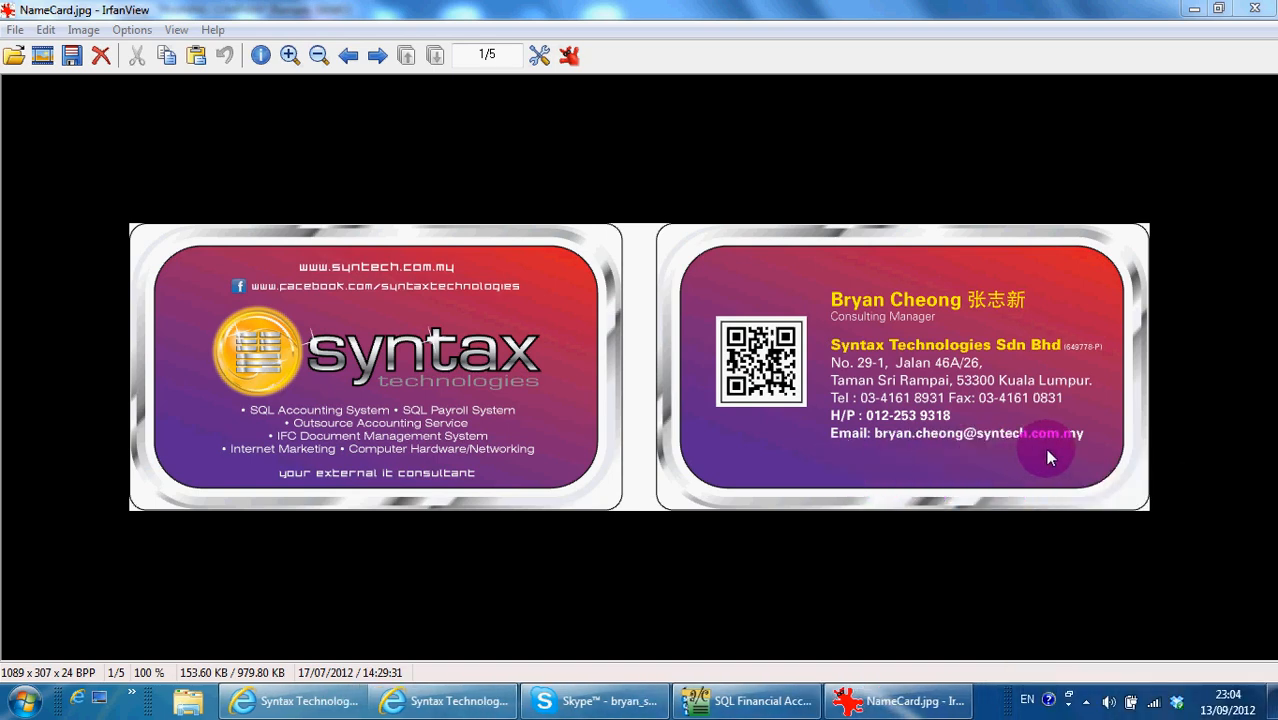
mouse_move(884, 492)
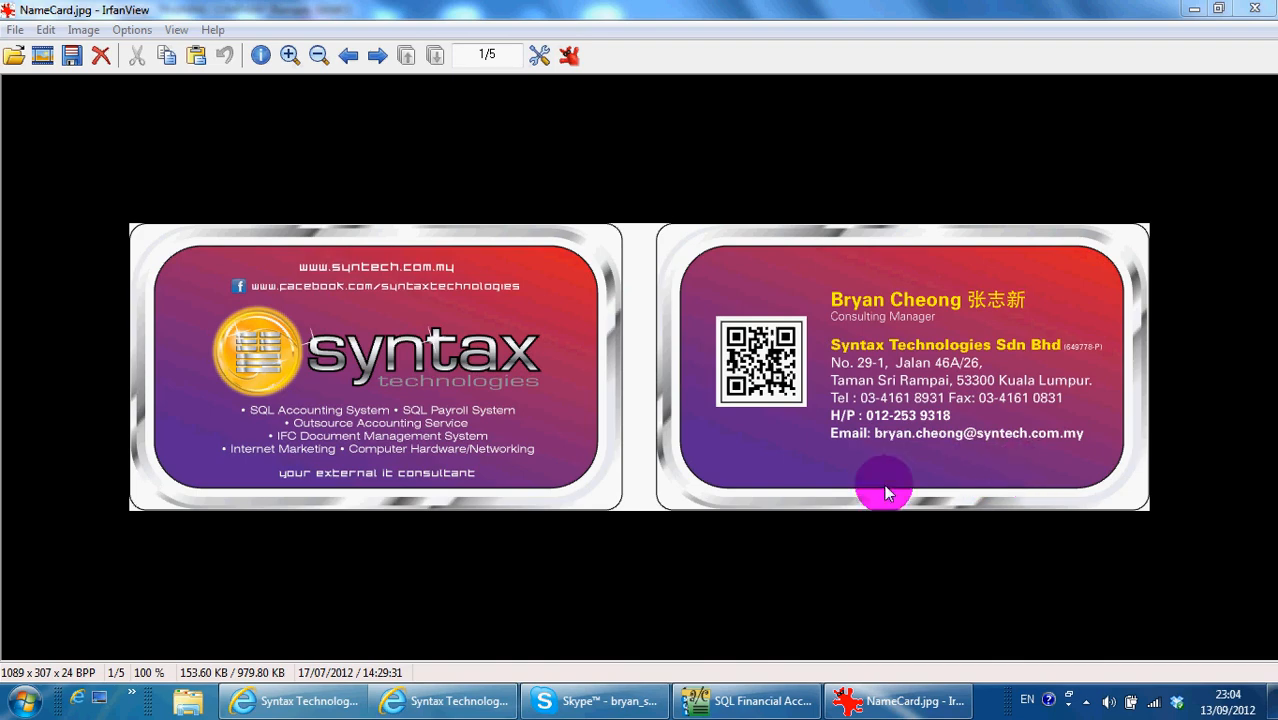
- Bring up the company's Facebook page and scroll through its posts
left_click(292, 700)
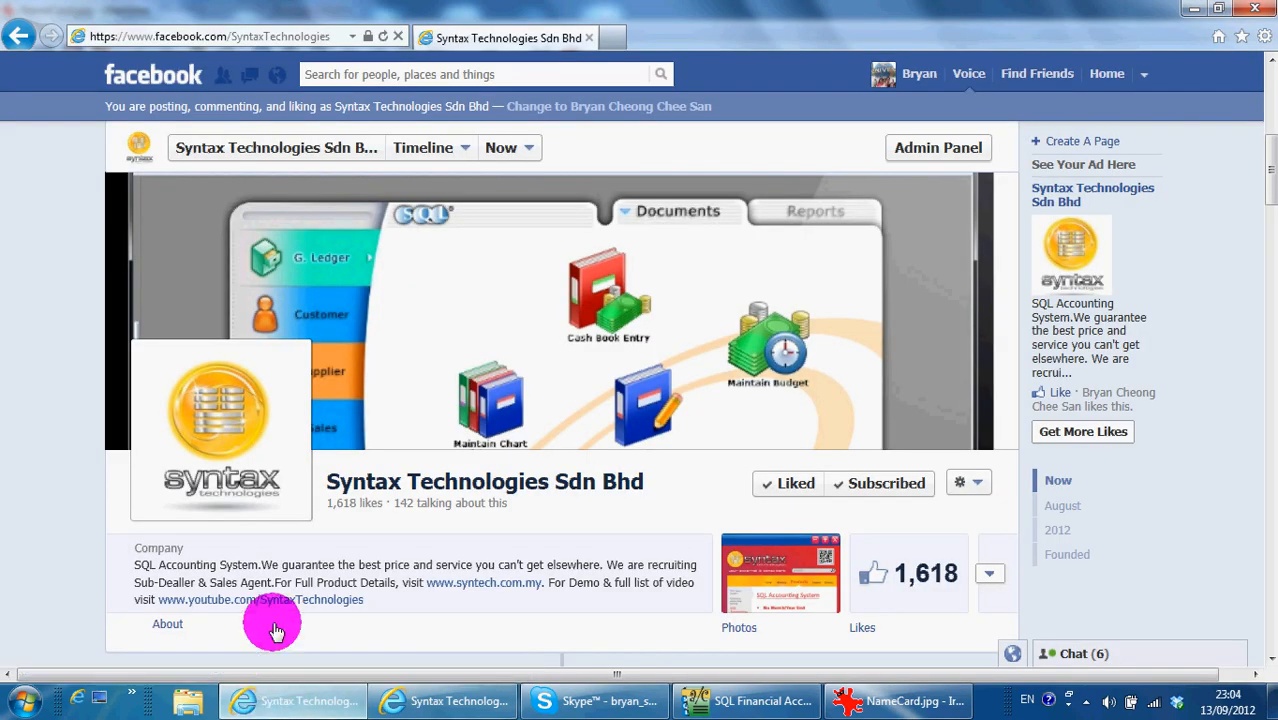
mouse_move(208, 36)
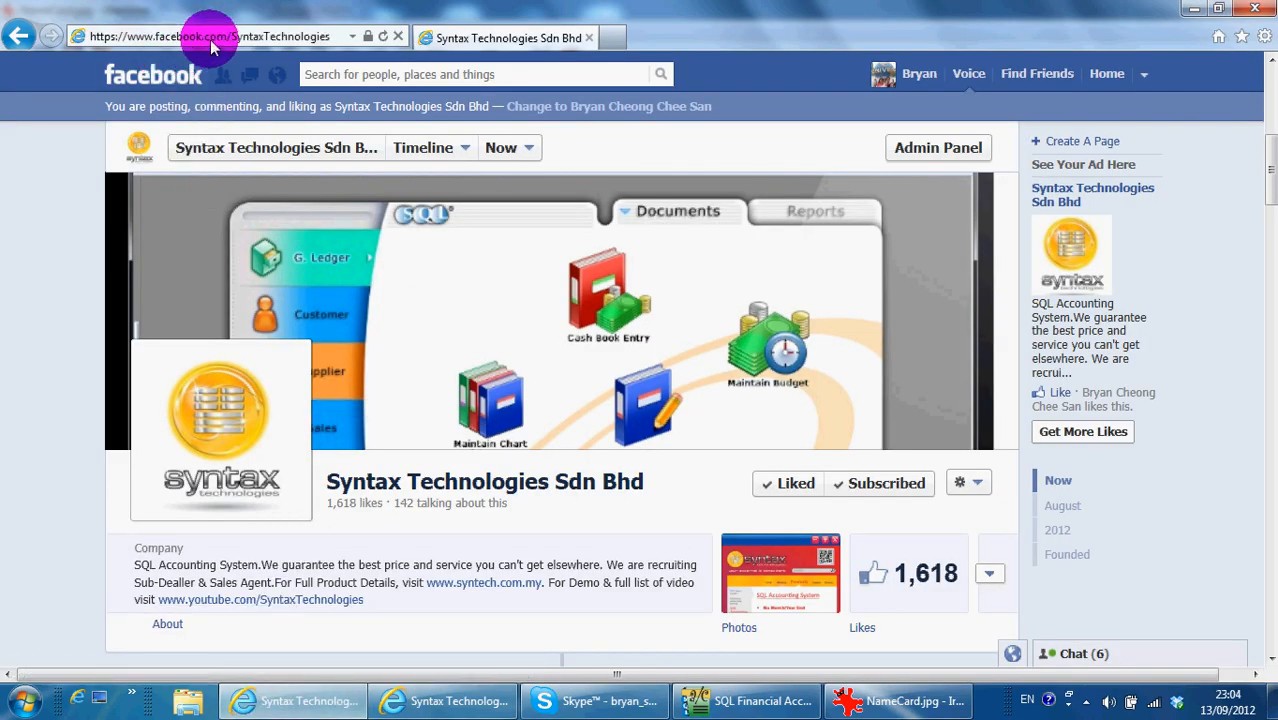
mouse_move(650, 396)
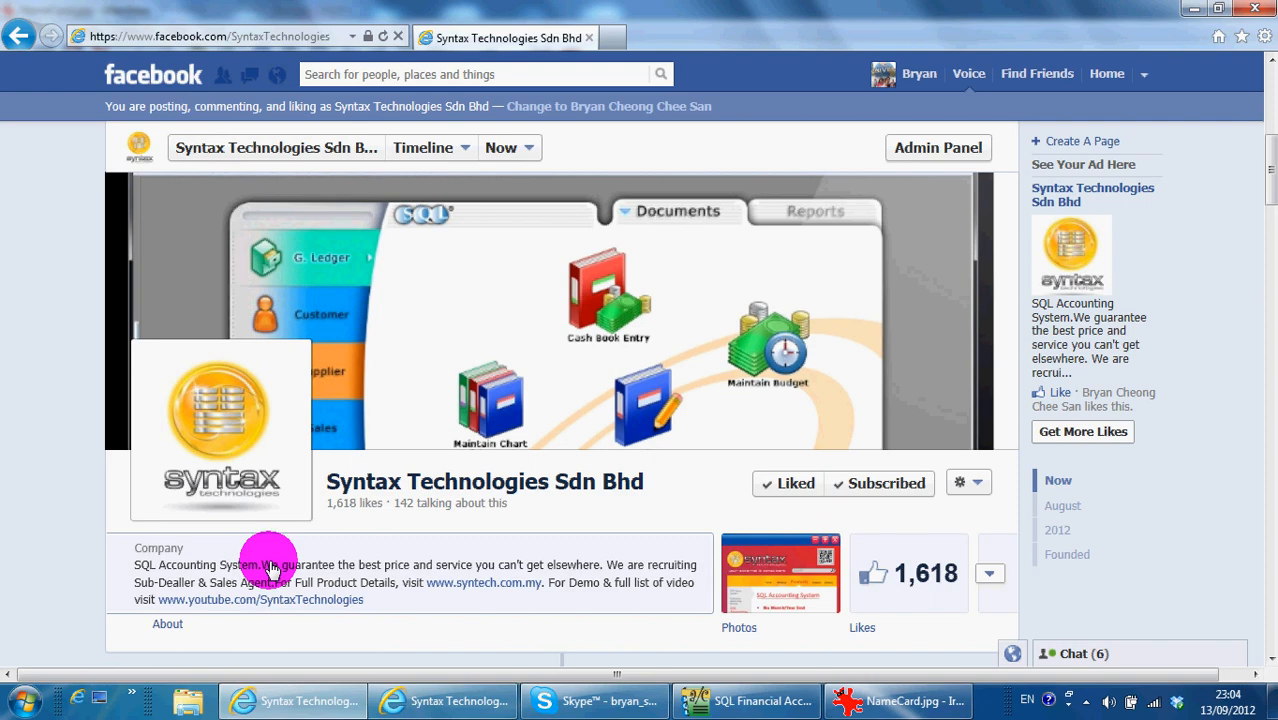
scroll("down", 3)
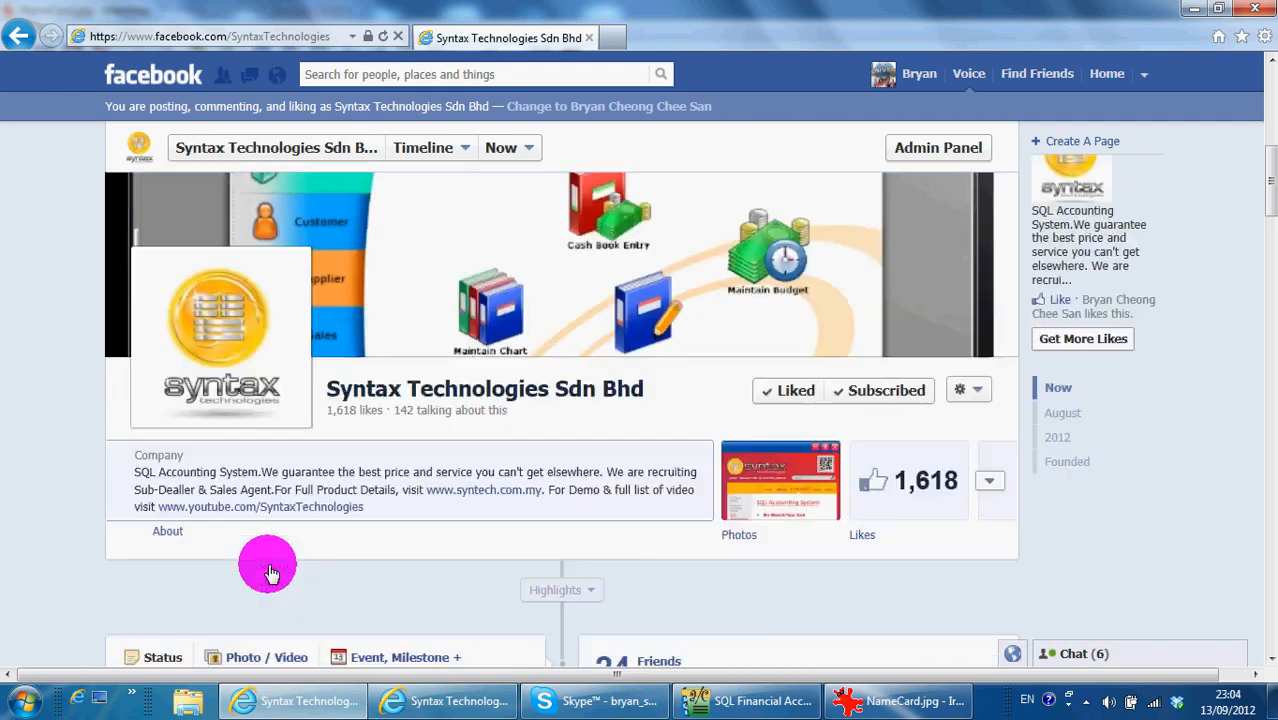
scroll("down", 3)
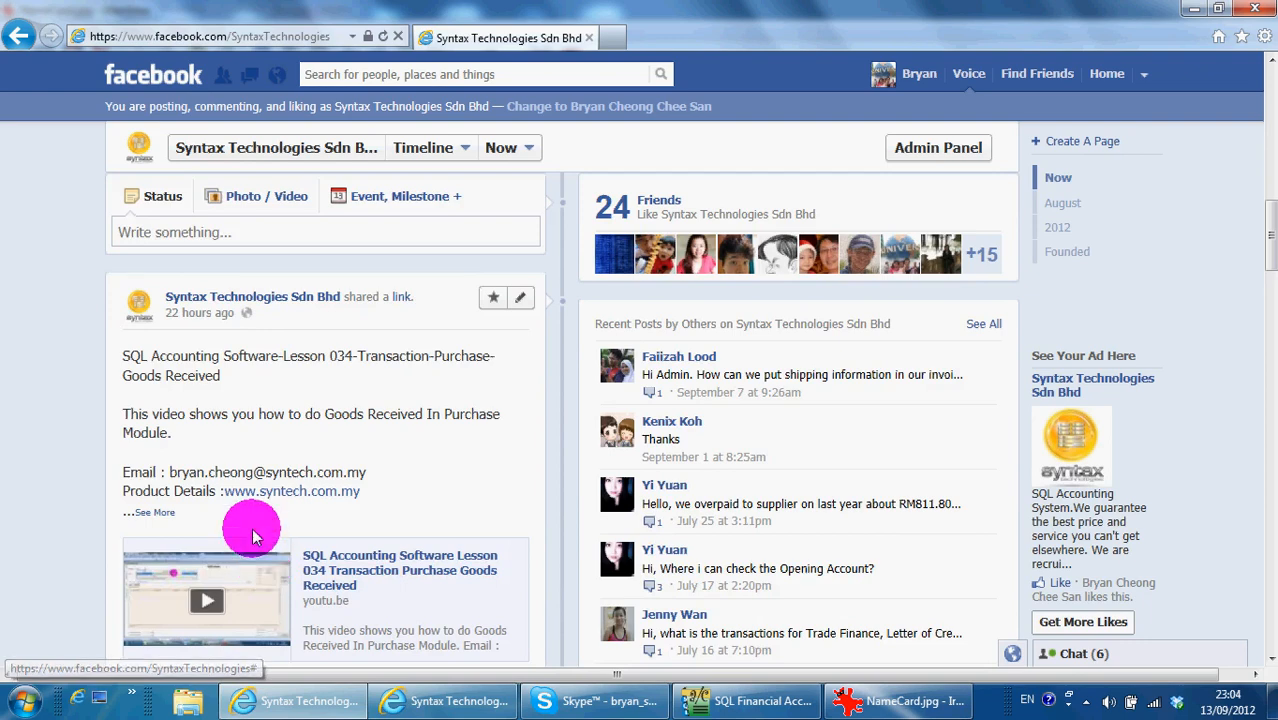
scroll("down", 3)
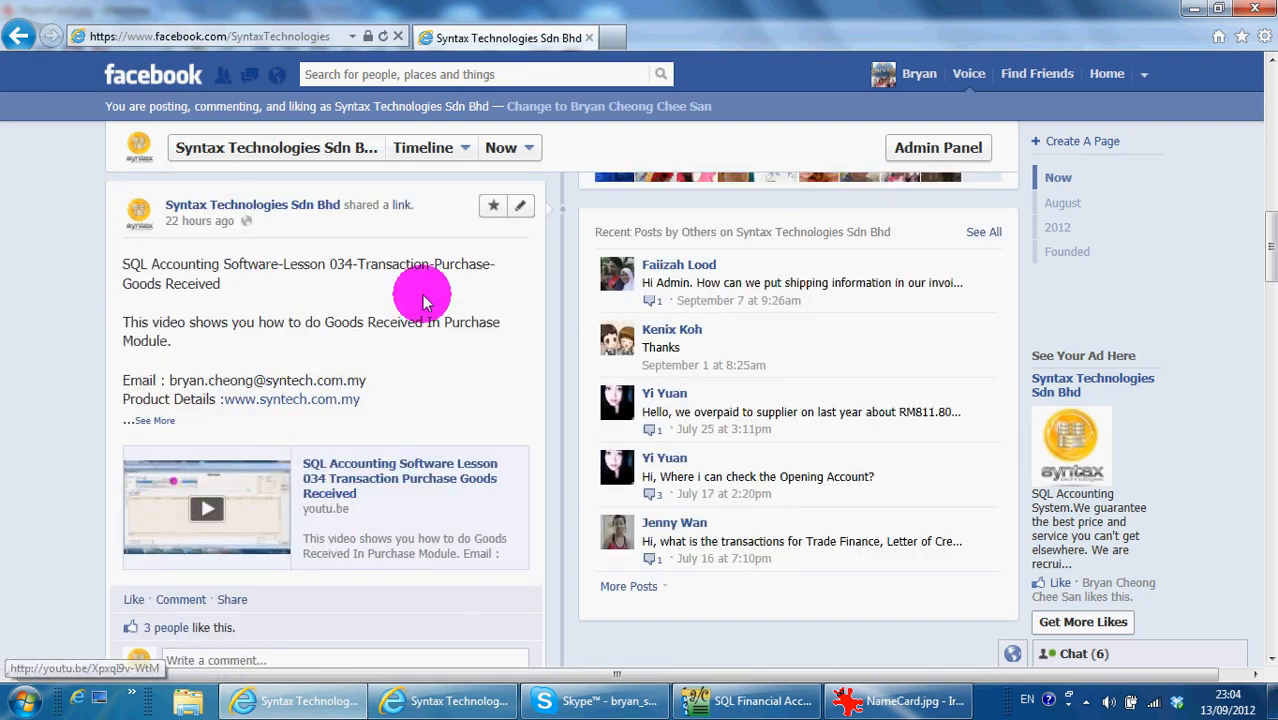
mouse_move(436, 566)
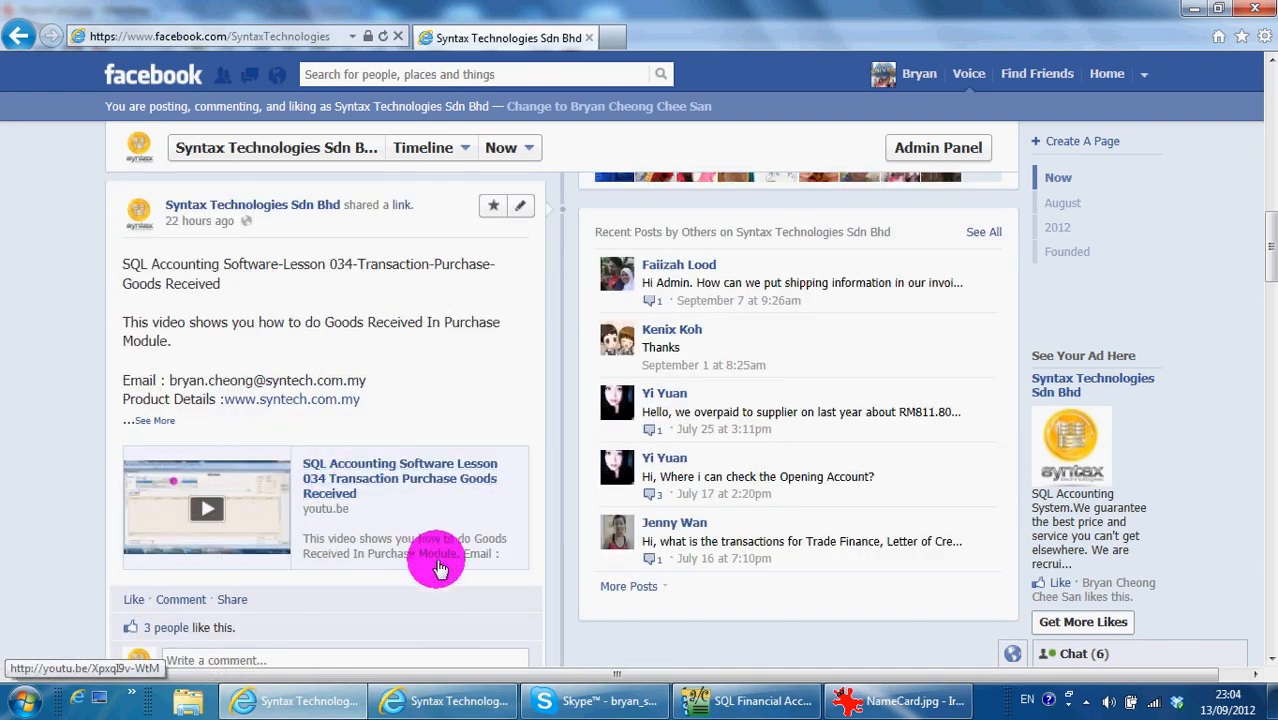
- Browse the Syntax Technologies YouTube channel's uploaded videos, then return to the accounting program
left_click(208, 508)
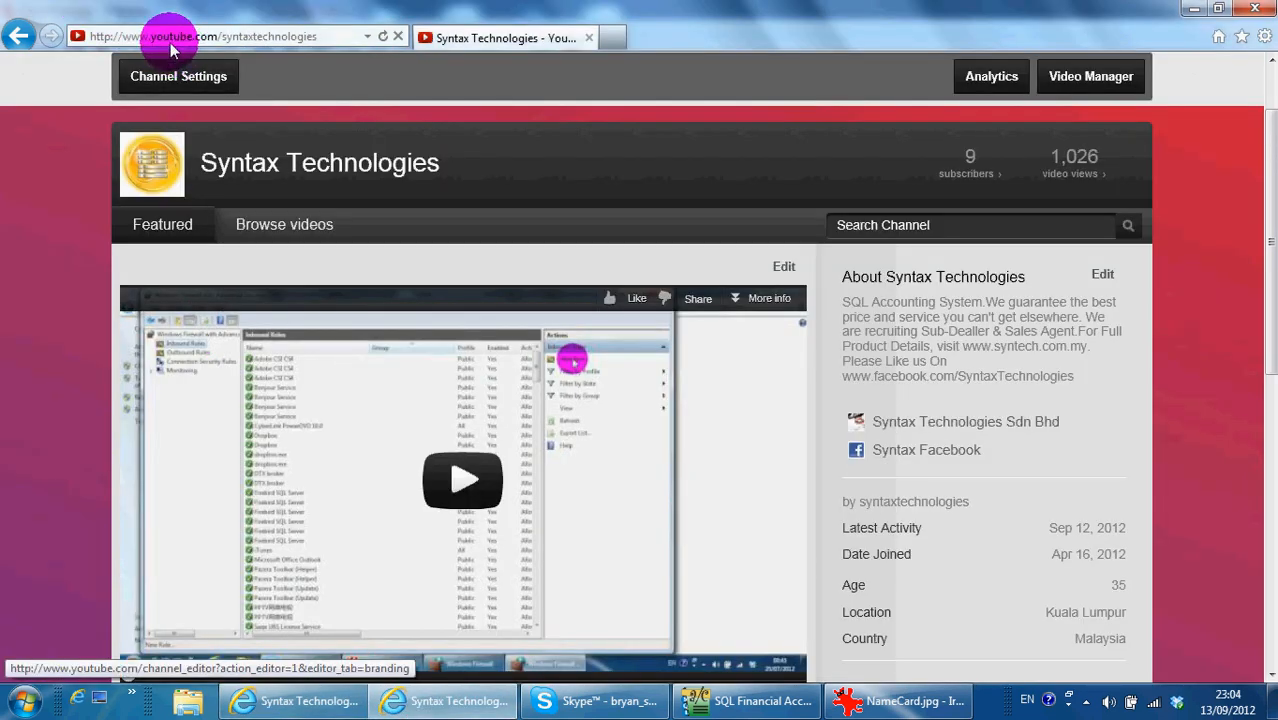
mouse_move(284, 40)
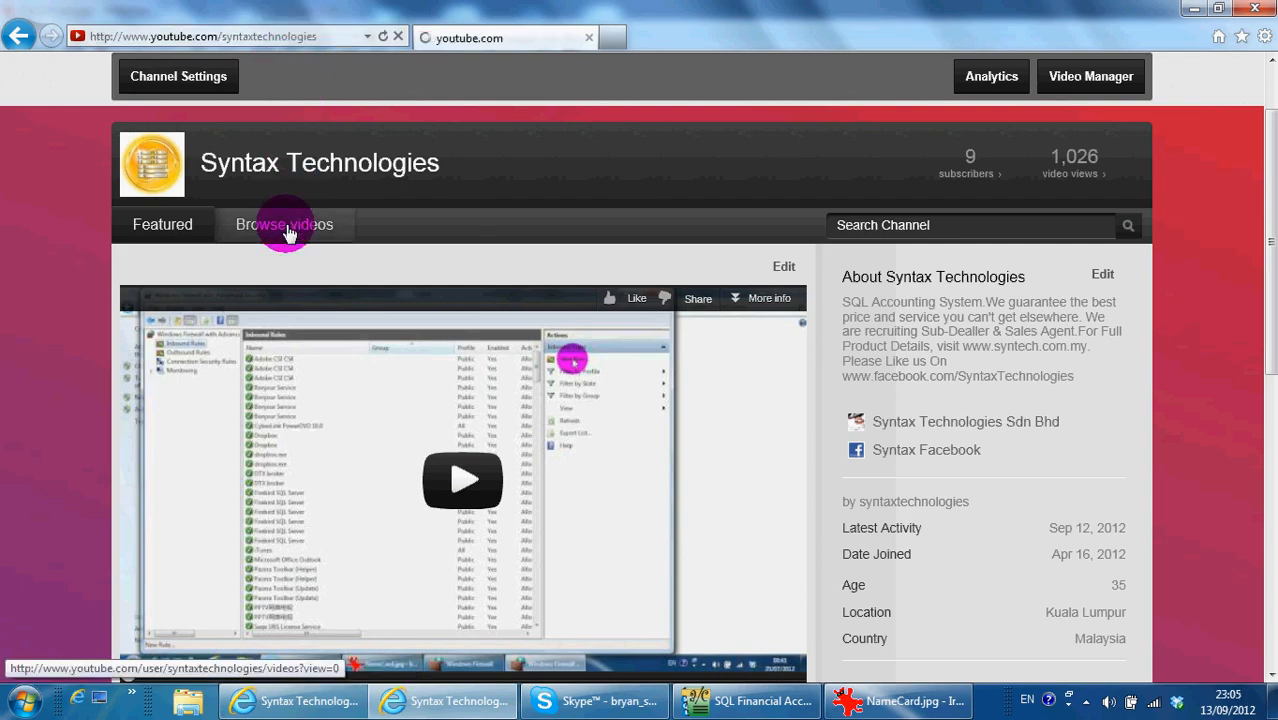
left_click(284, 224)
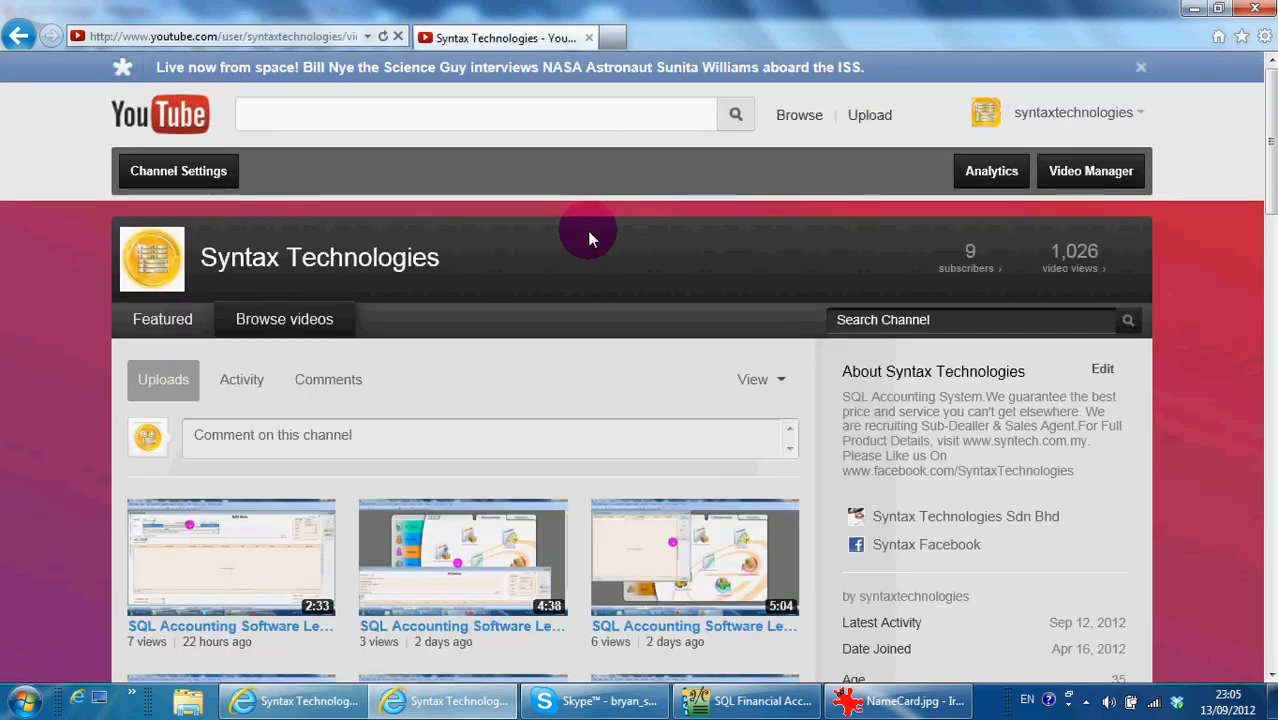
scroll("down", 3)
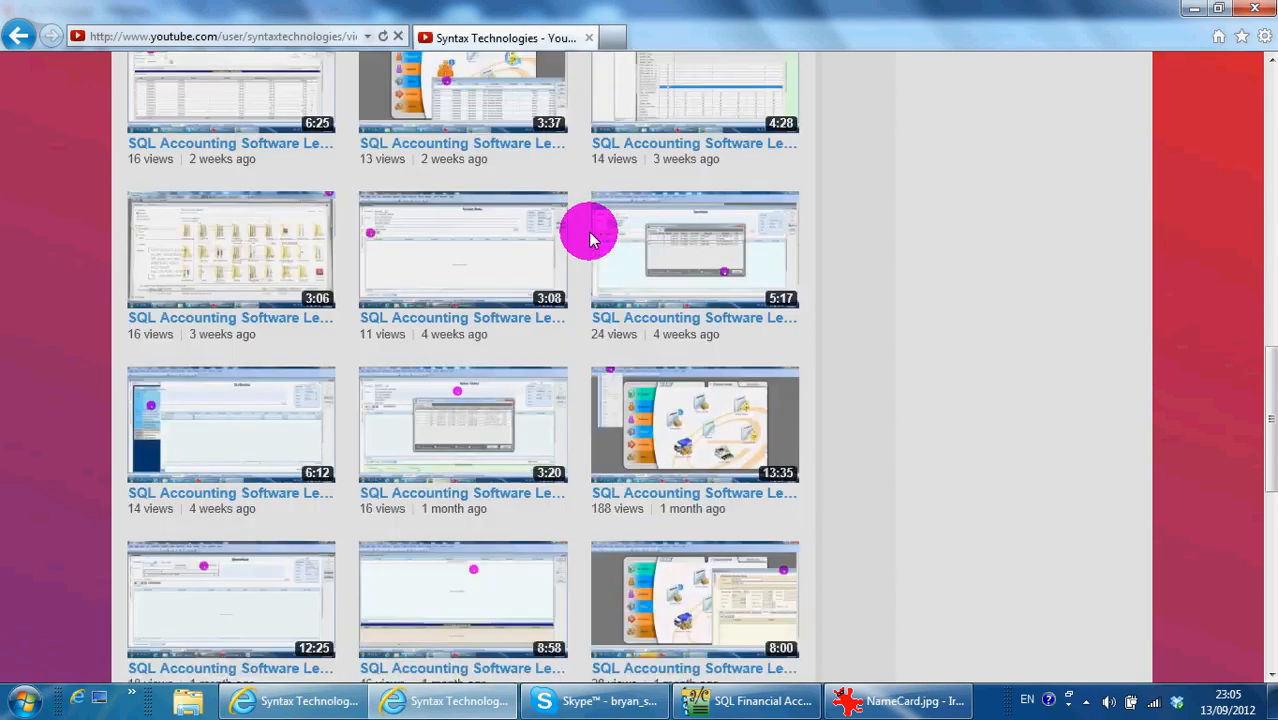
scroll("down", 3)
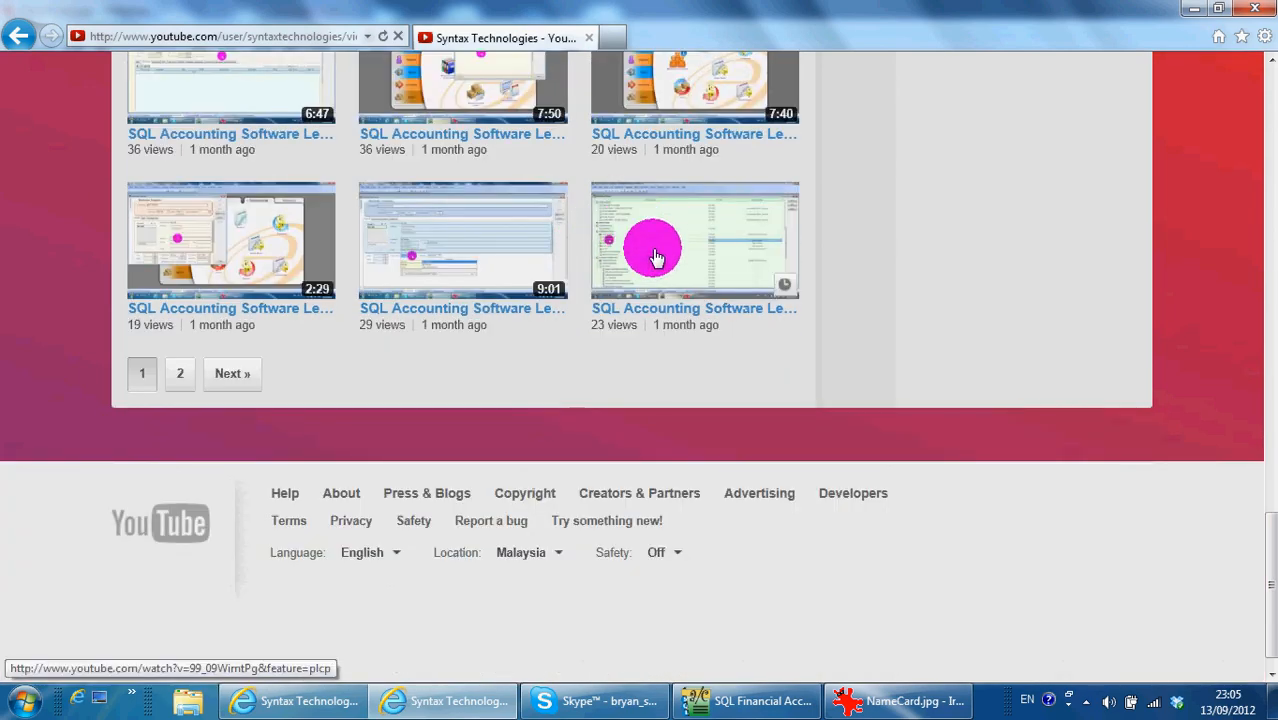
mouse_move(654, 268)
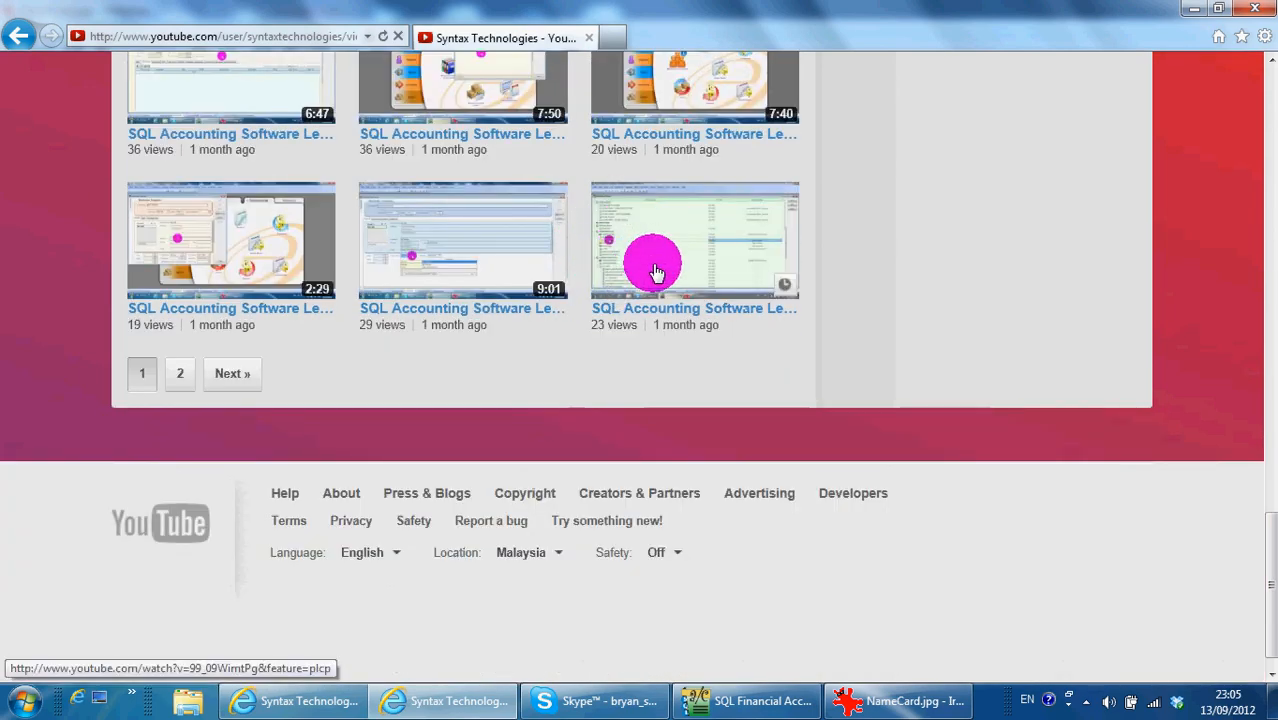
mouse_move(336, 290)
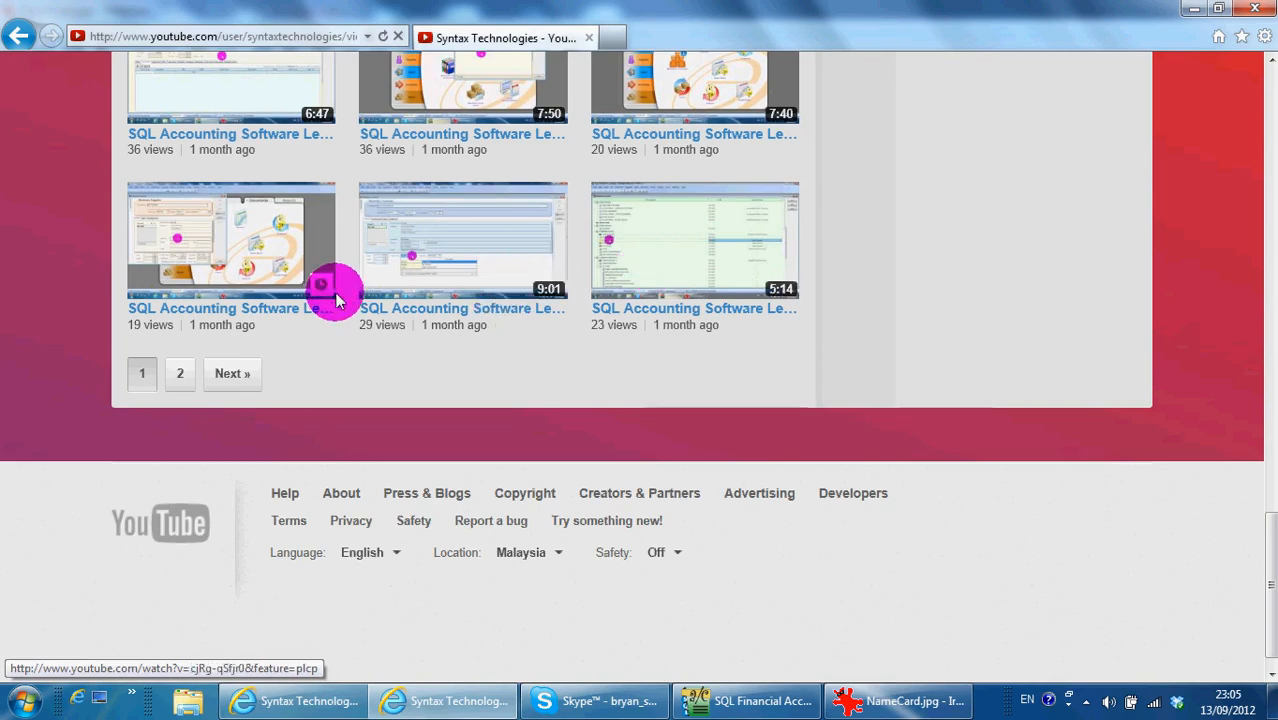
scroll("up", 3)
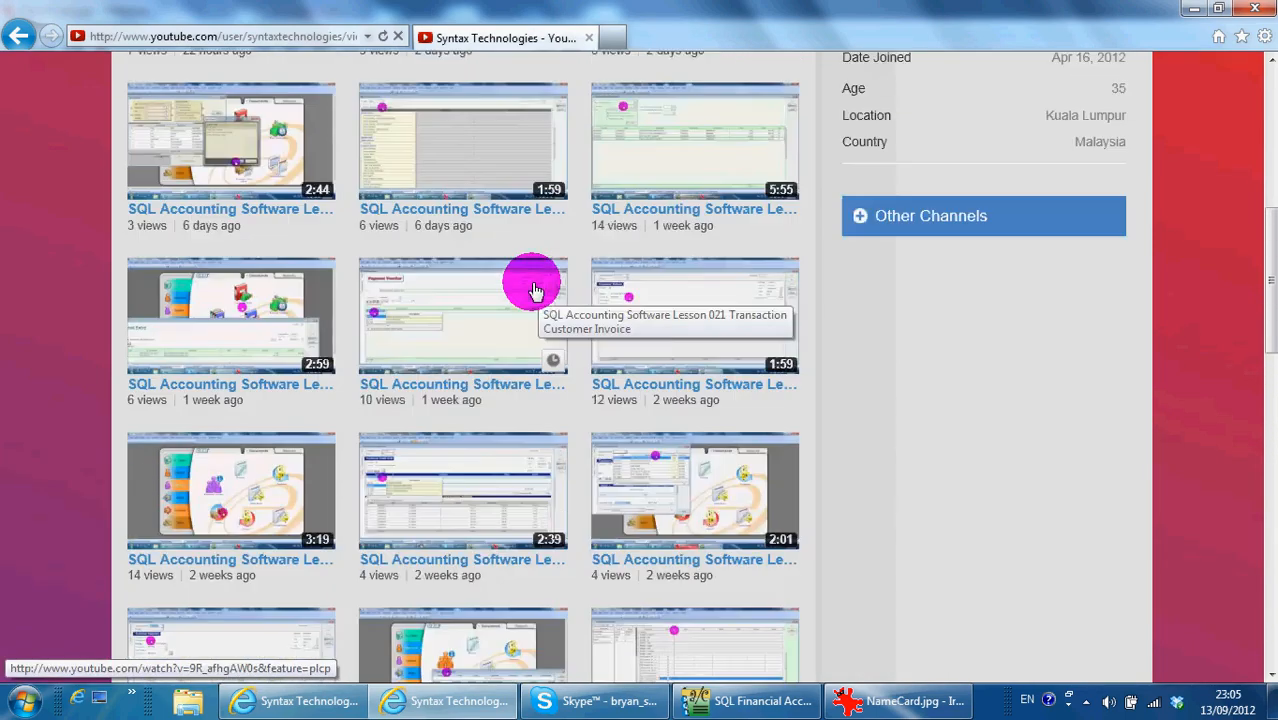
scroll("up", 3)
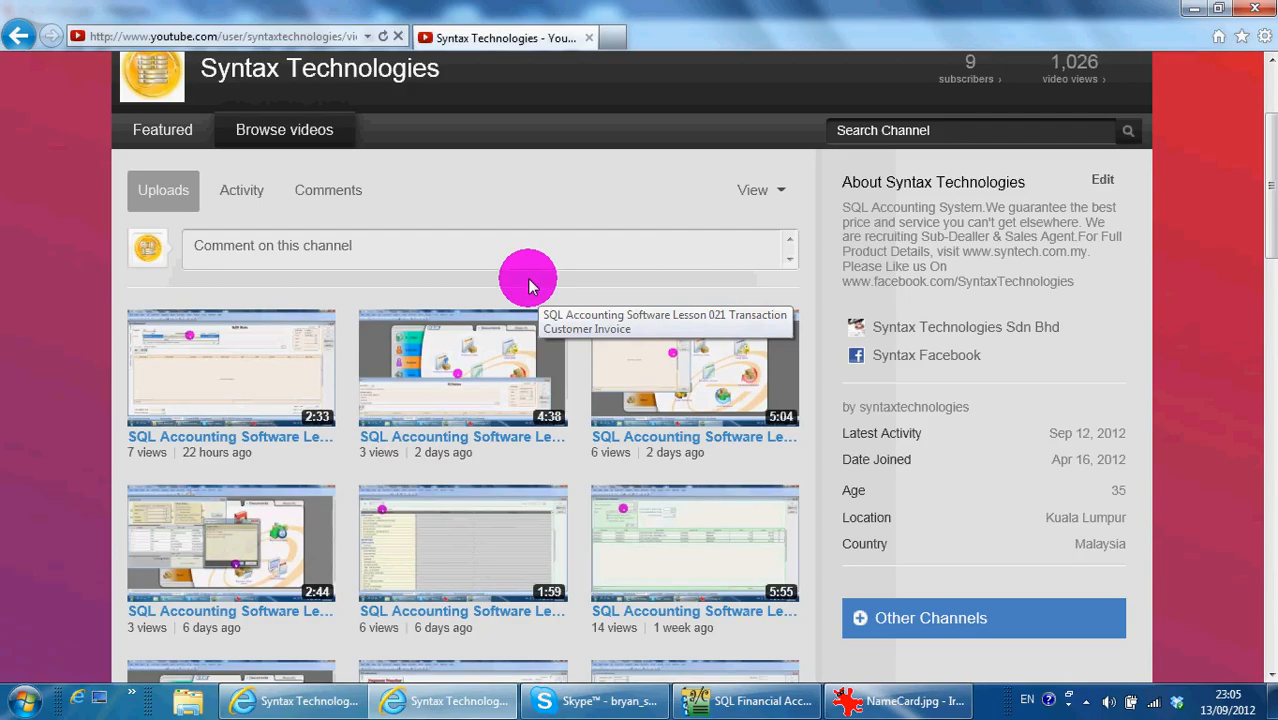
left_click(744, 700)
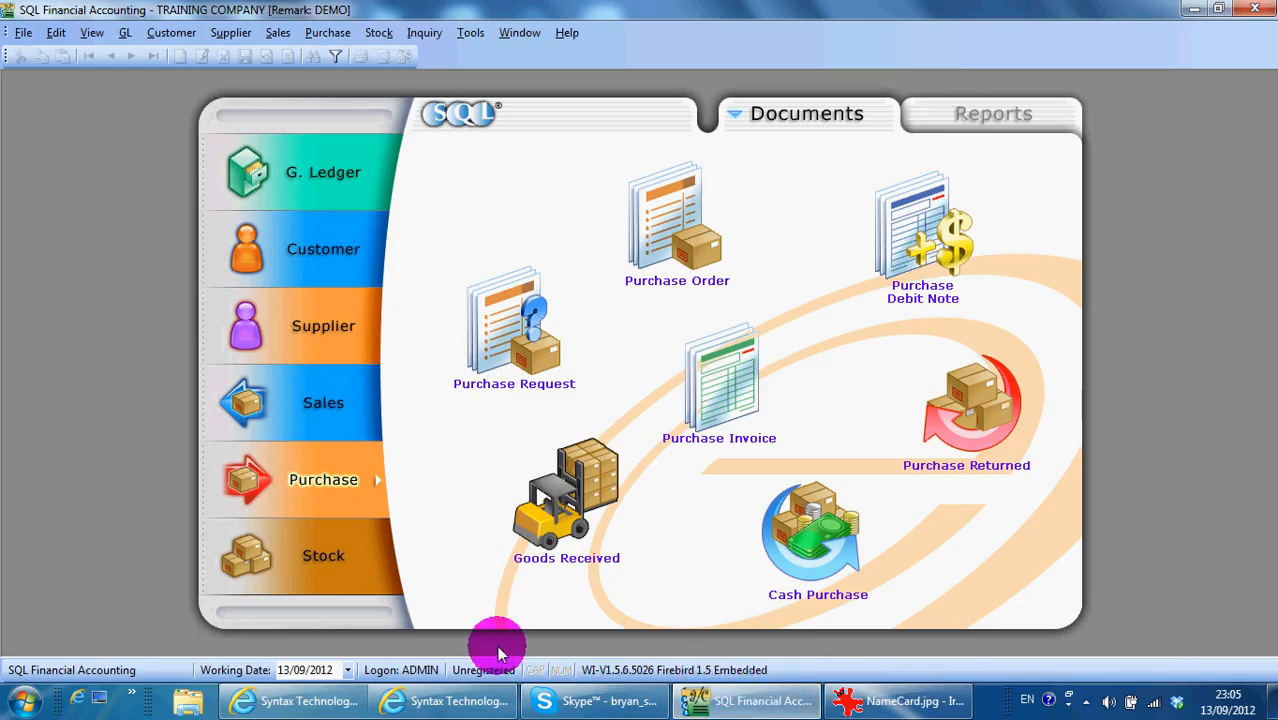
mouse_move(320, 530)
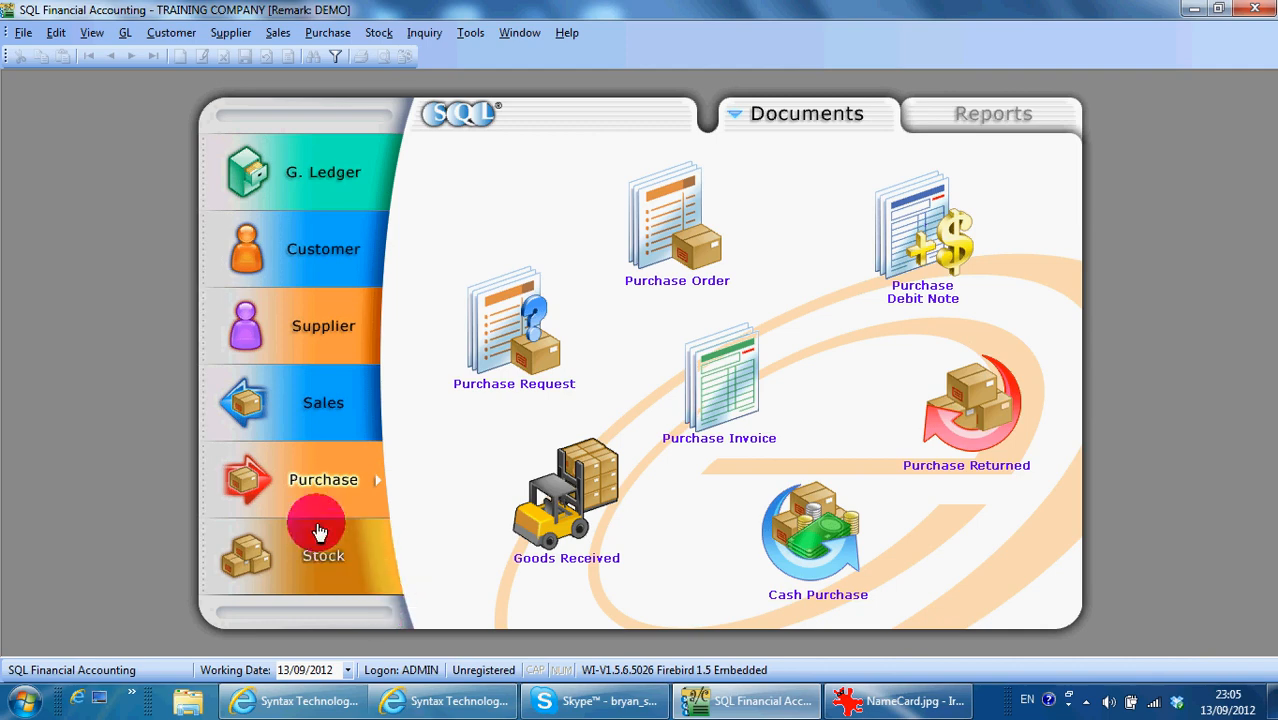
mouse_move(736, 390)
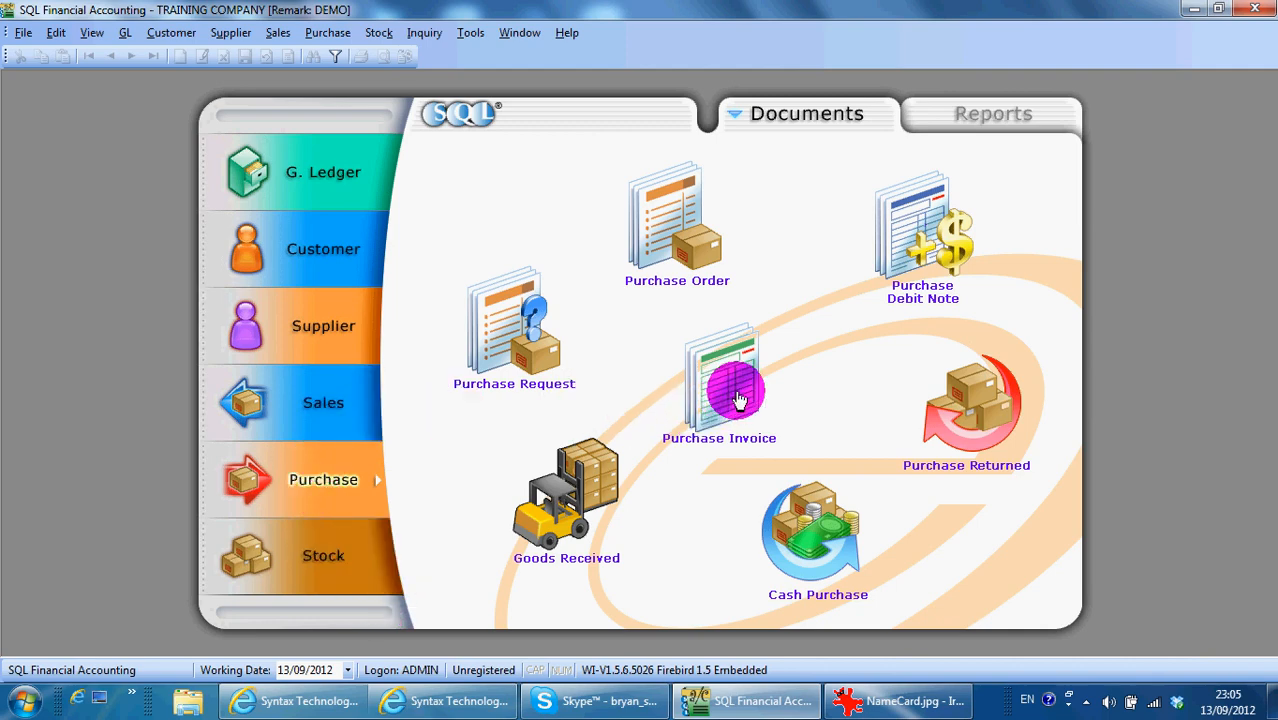
- Show the Purchase Invoice listing with existing invoice PI-00002 for 240.00
left_click(720, 384)
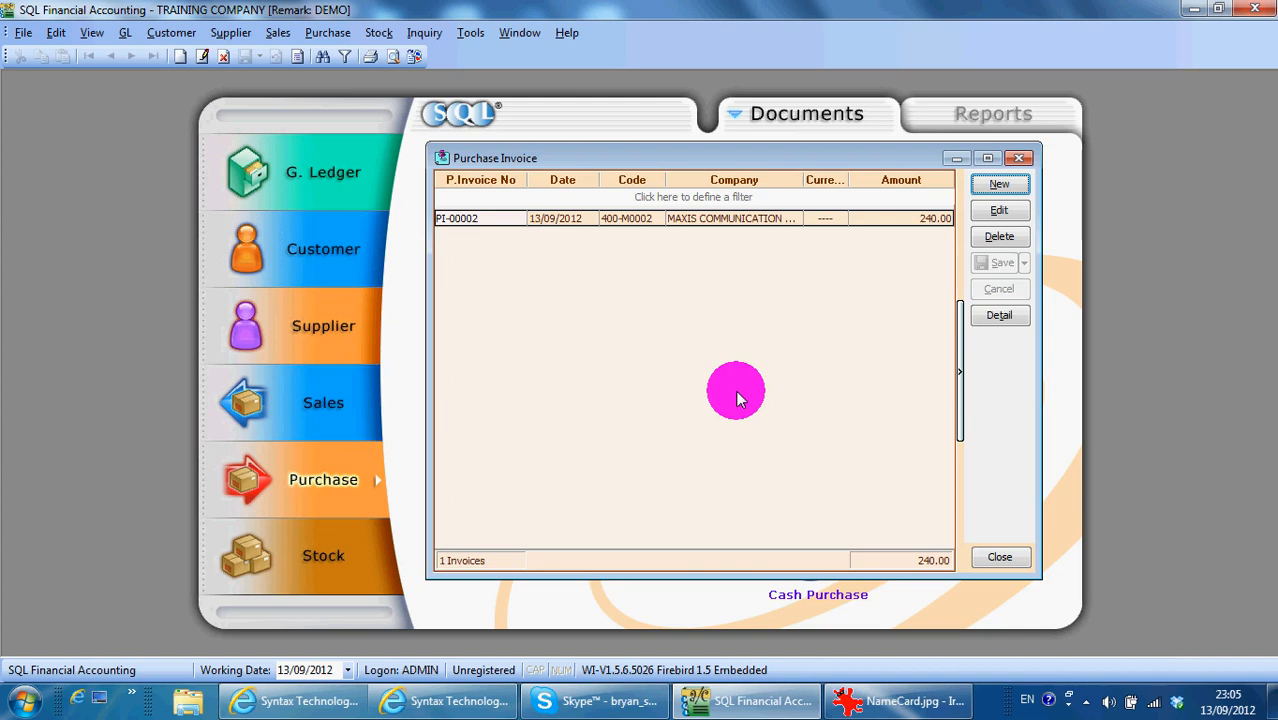
mouse_move(936, 236)
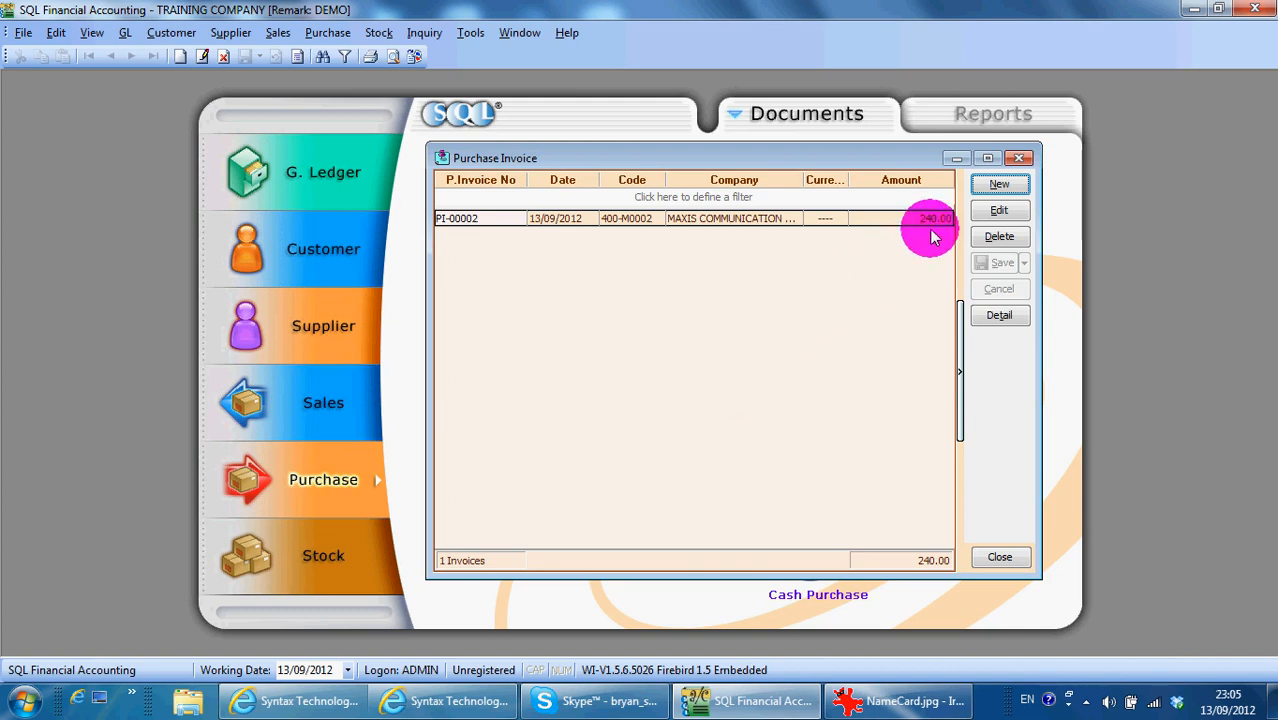
- Start a new purchase invoice for supplier Maxis Communication Bhd
left_click(1000, 184)
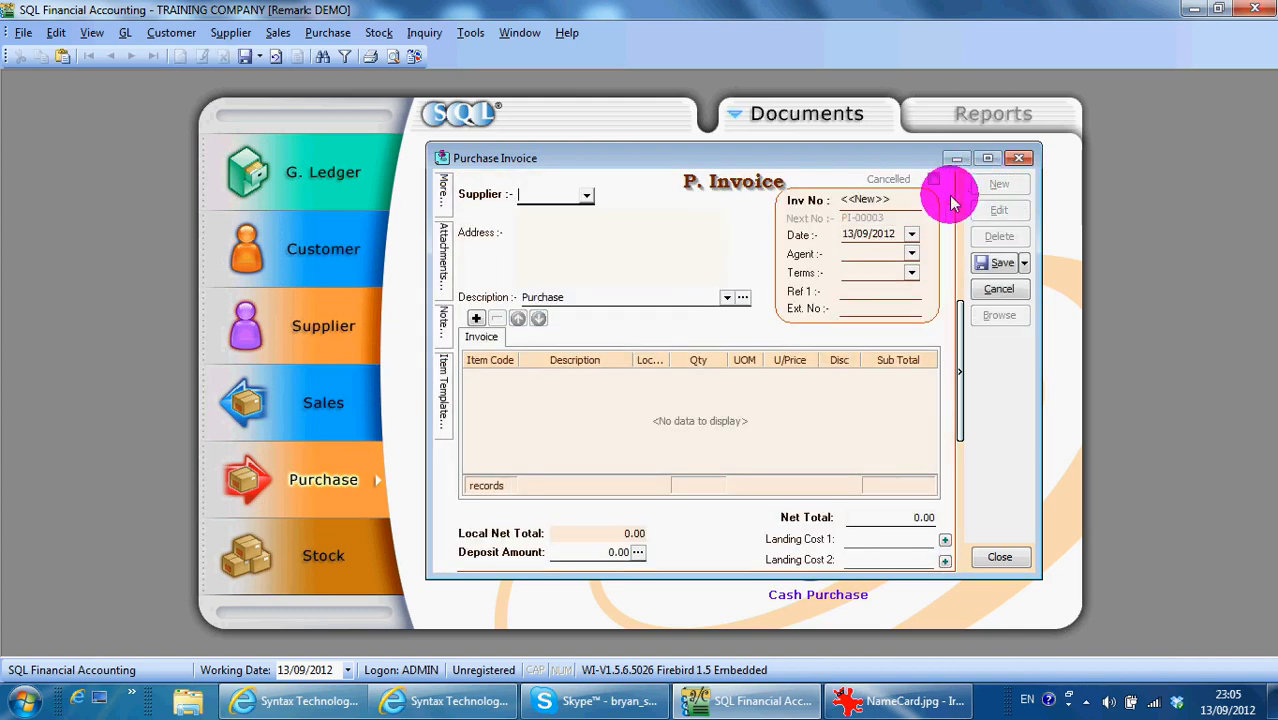
mouse_move(940, 204)
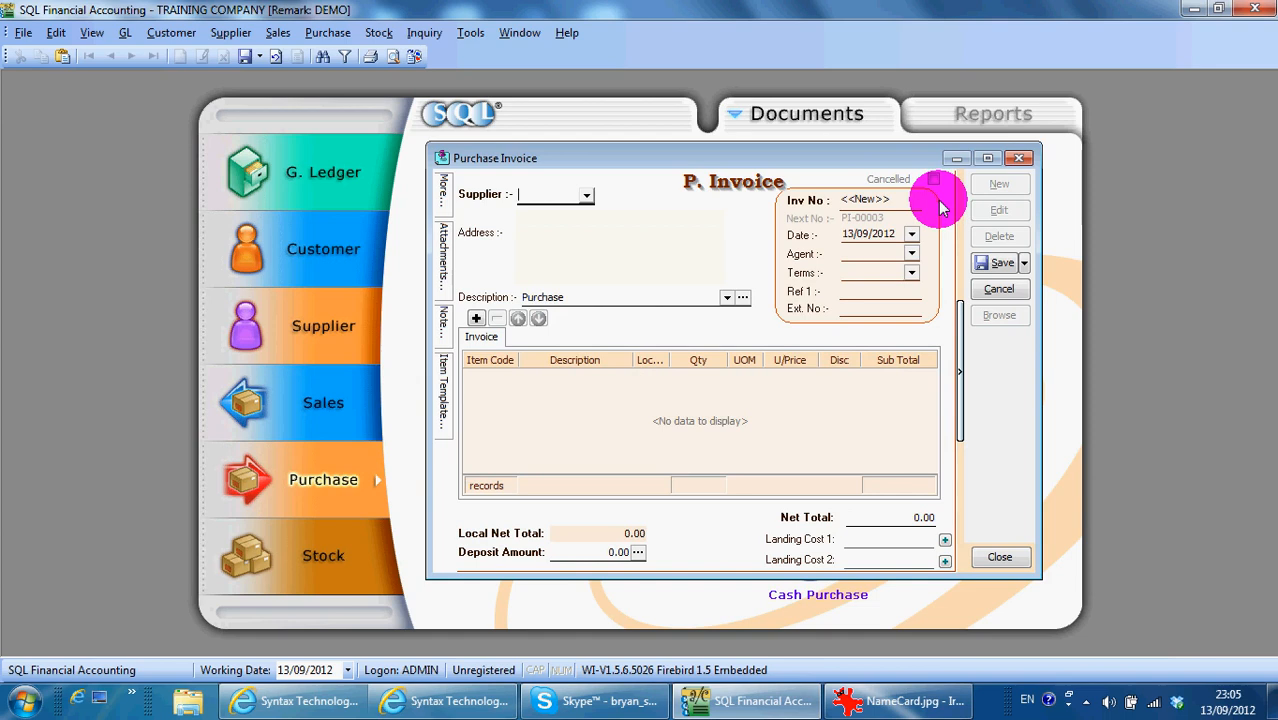
type("ma")
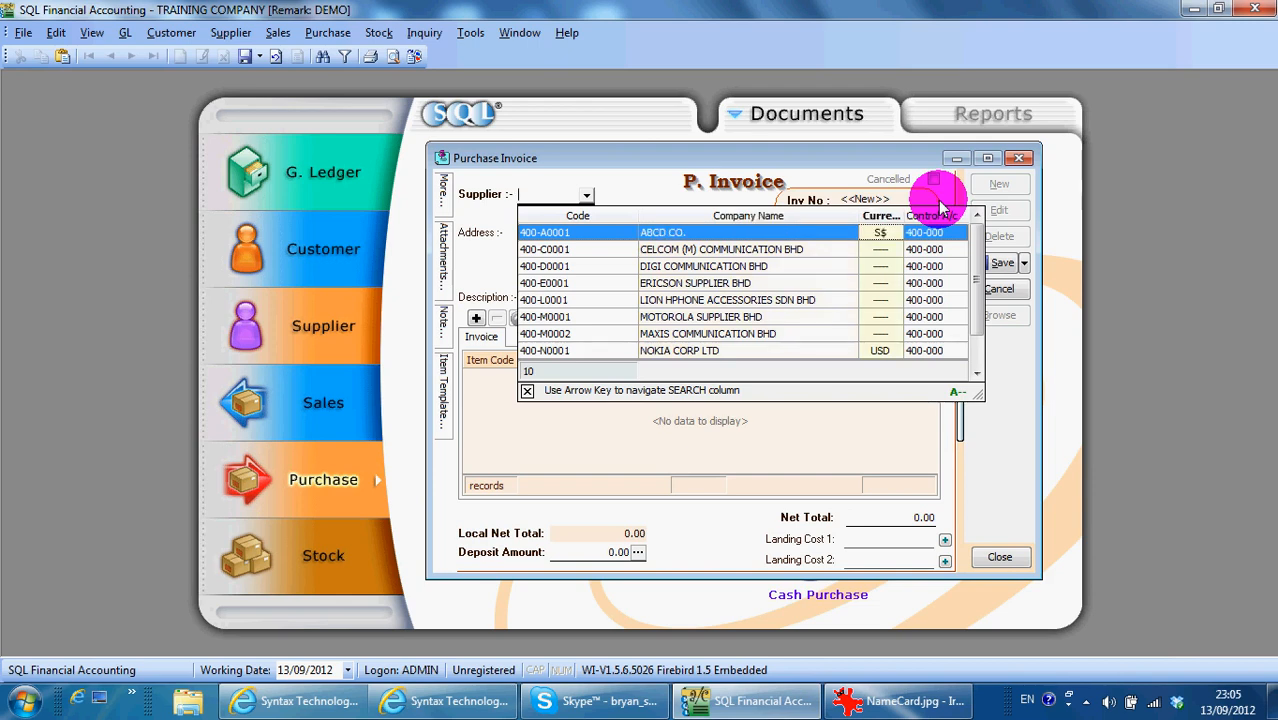
type("ma")
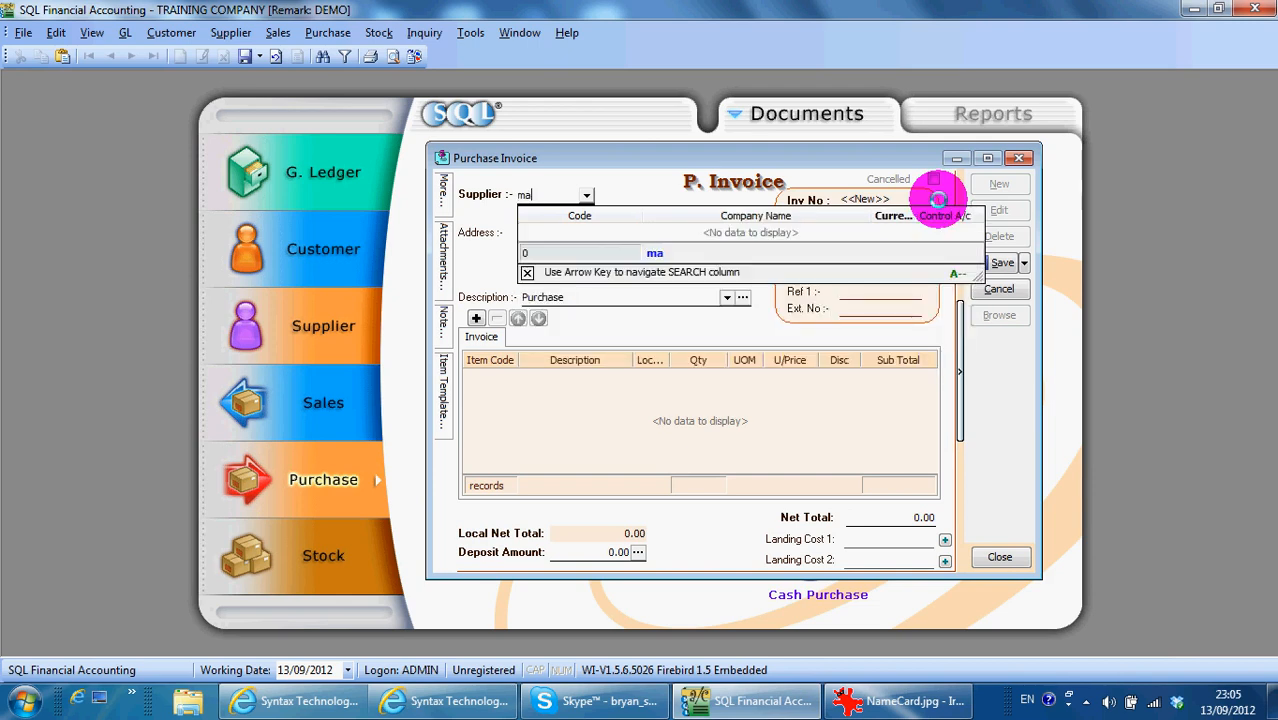
mouse_move(840, 242)
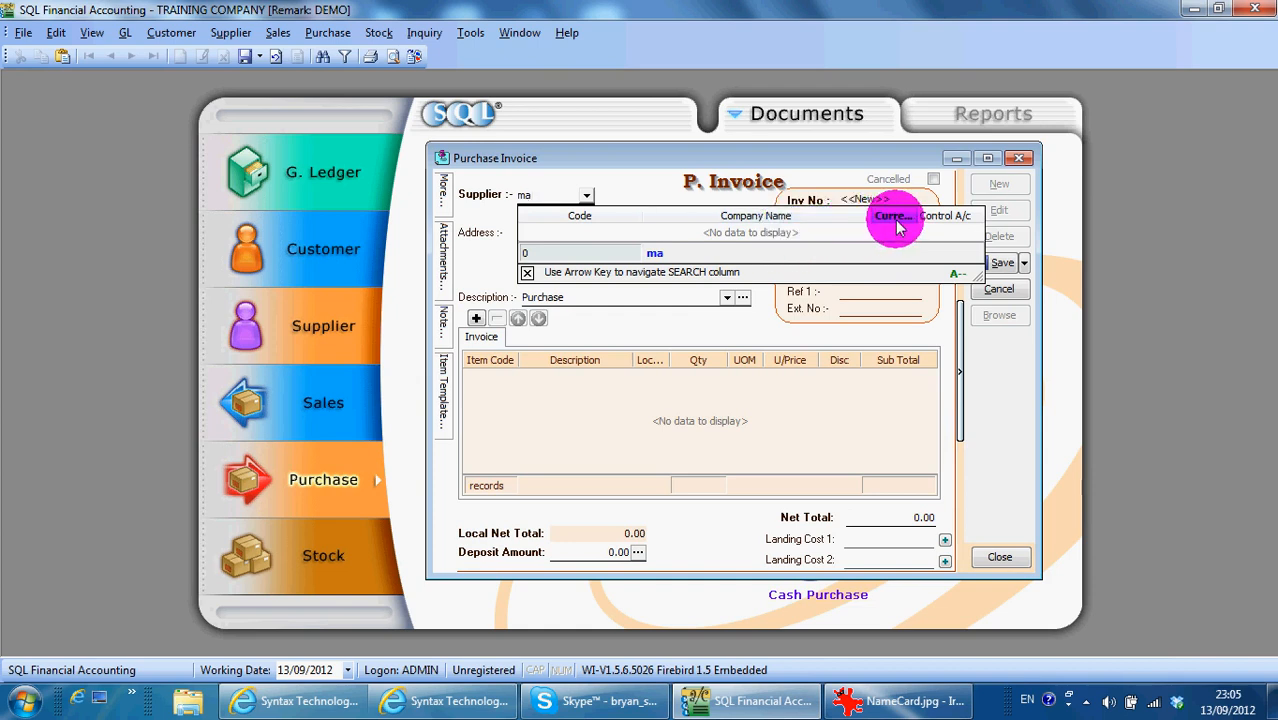
mouse_move(904, 230)
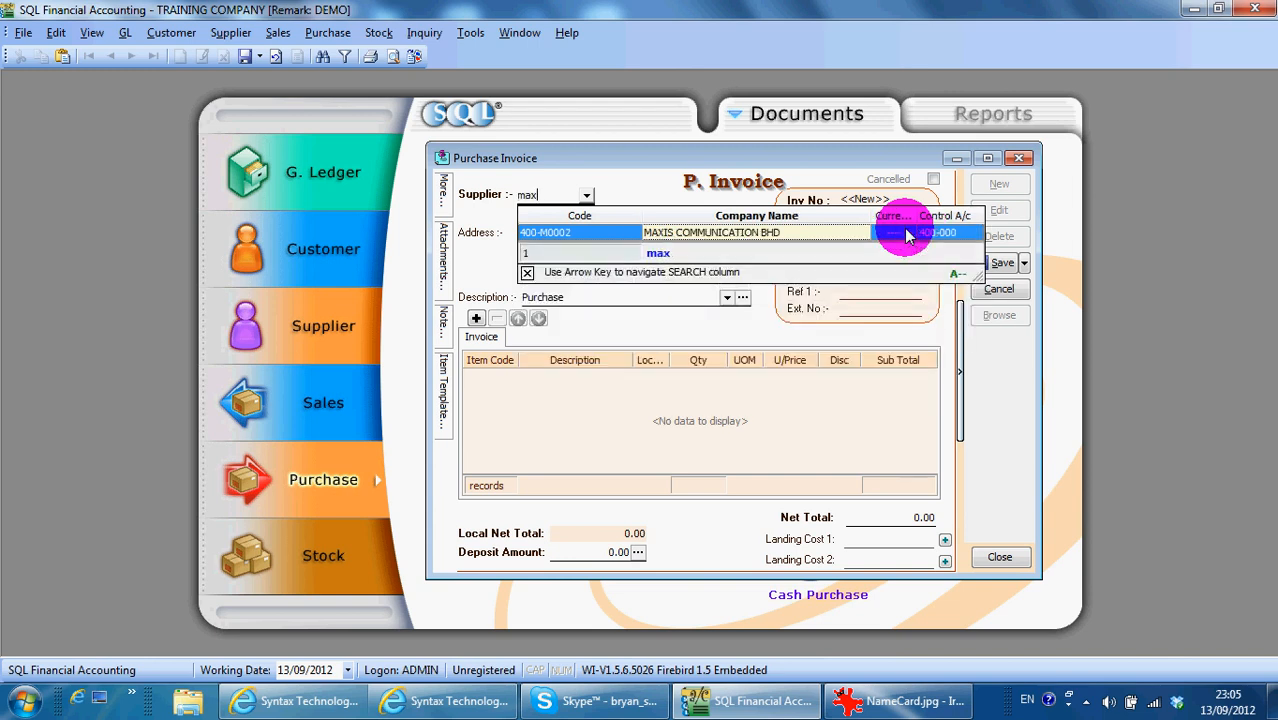
left_click(710, 232)
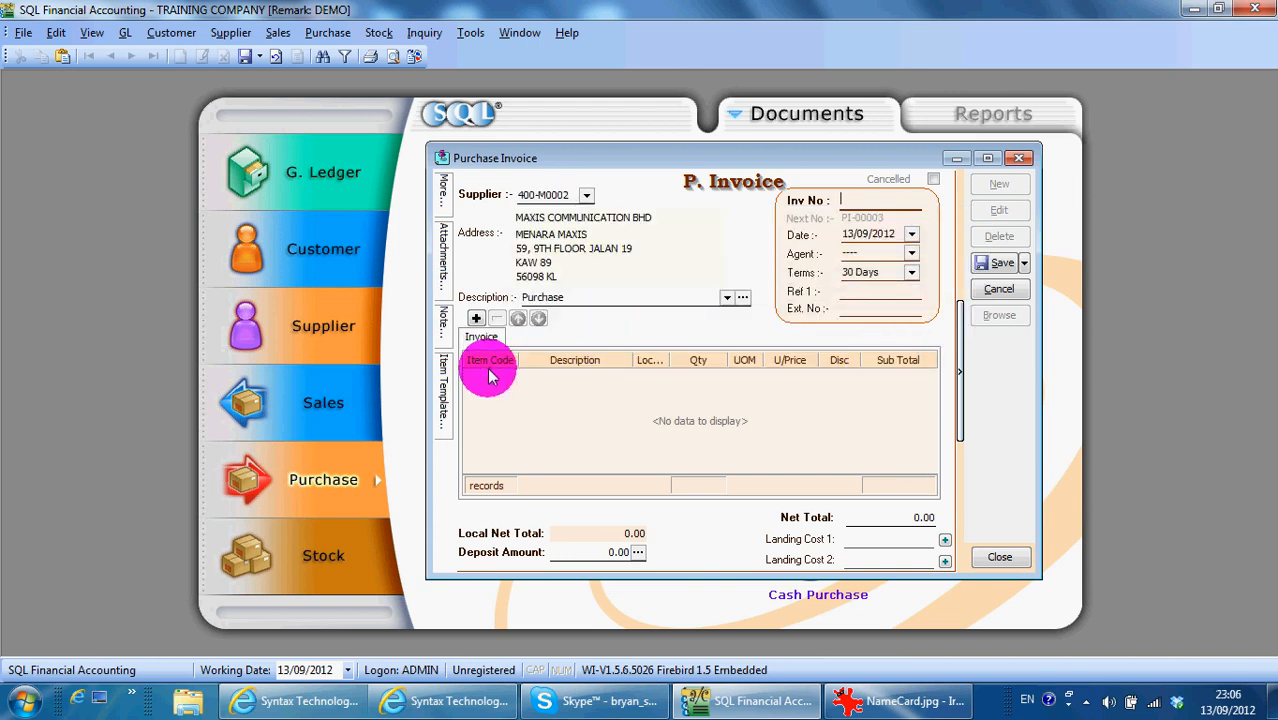
- Set the M-PRE-120 unit price to 140 and add a second item line, D-PRE-100
left_click(476, 318)
type("20")
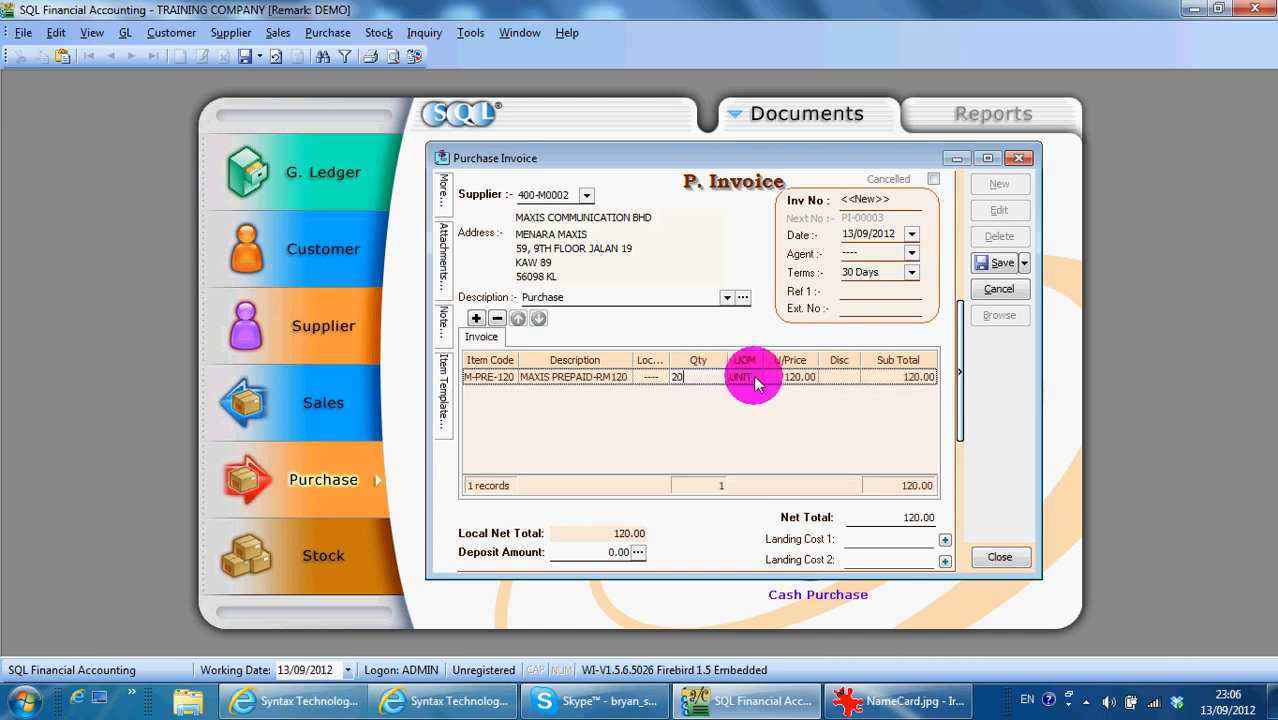
type("14")
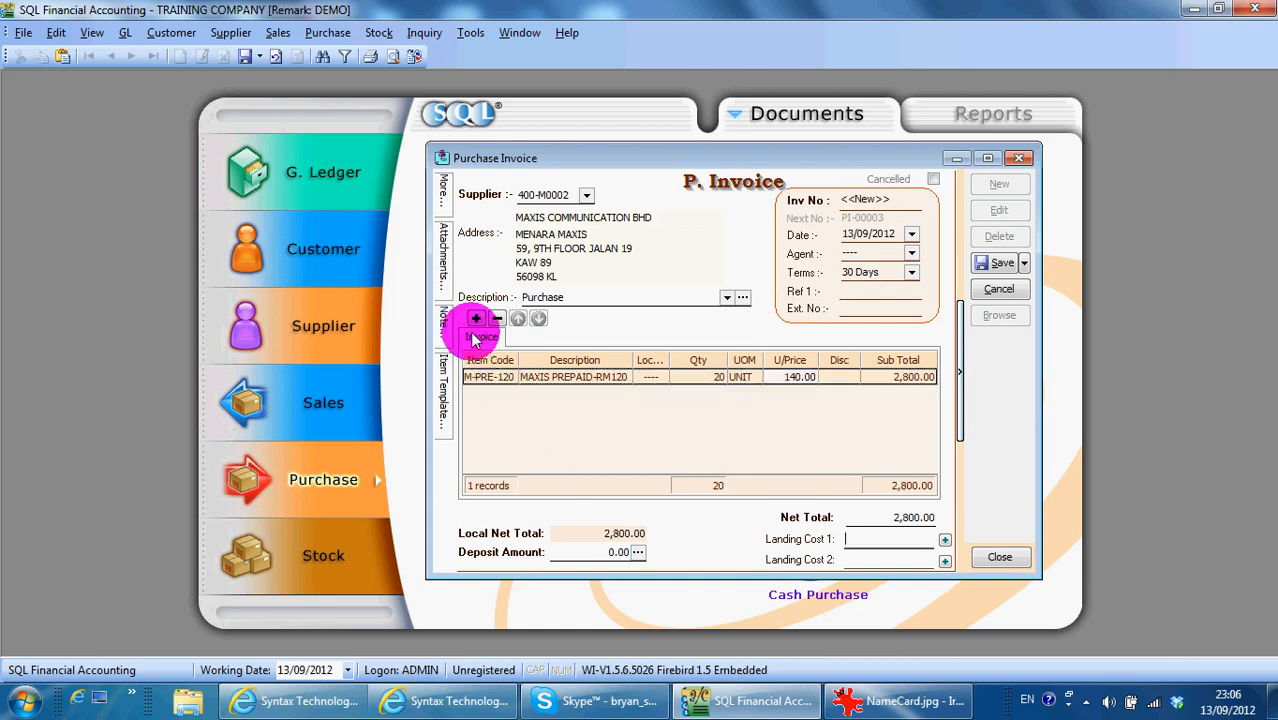
left_click(476, 318)
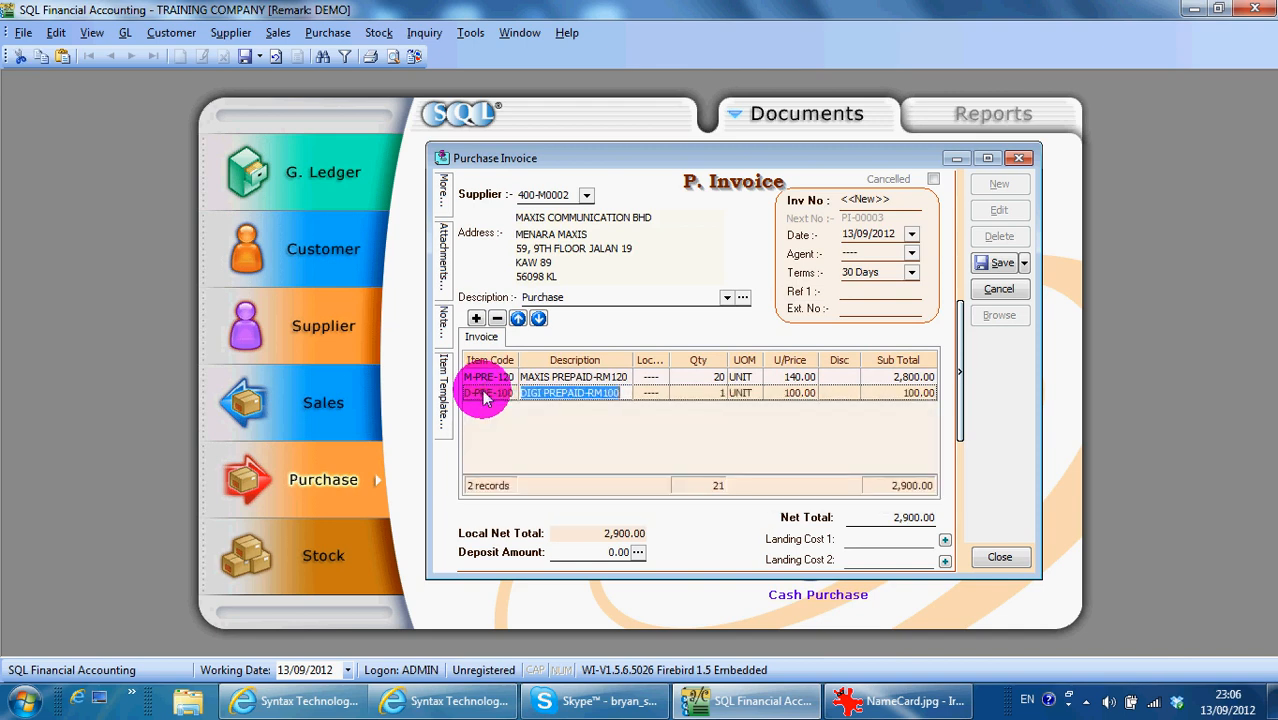
mouse_move(652, 352)
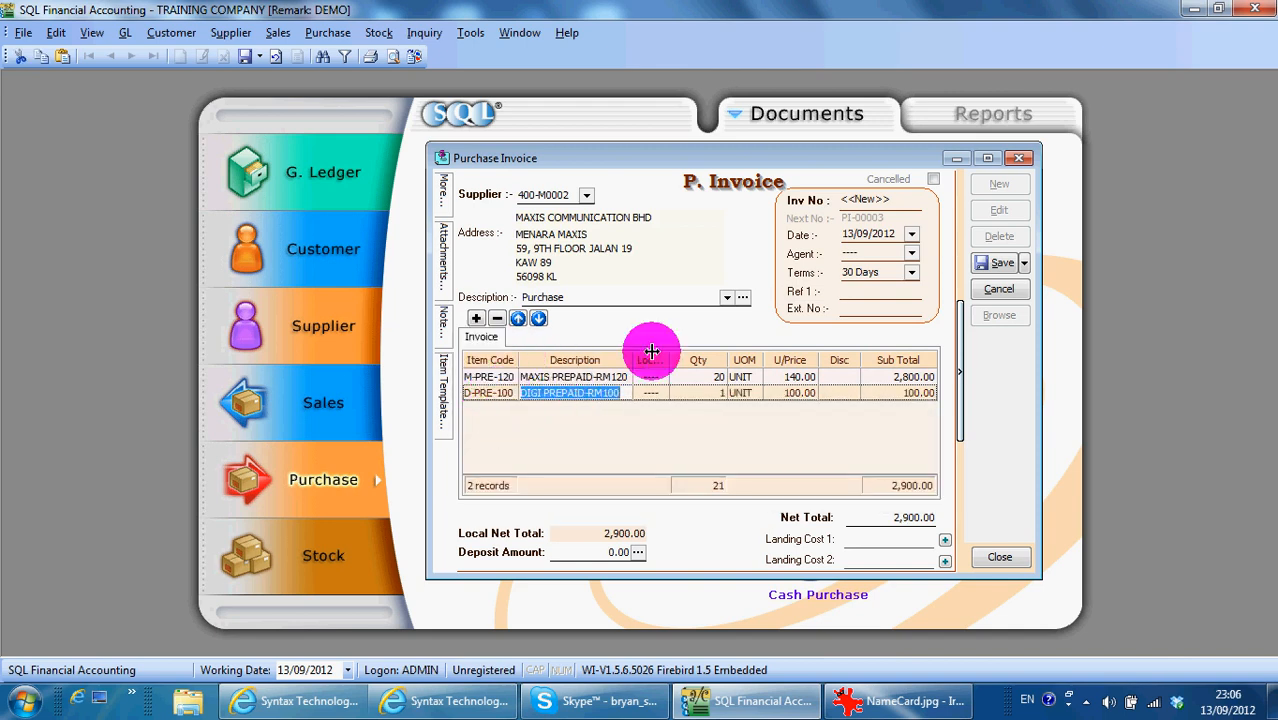
mouse_move(628, 368)
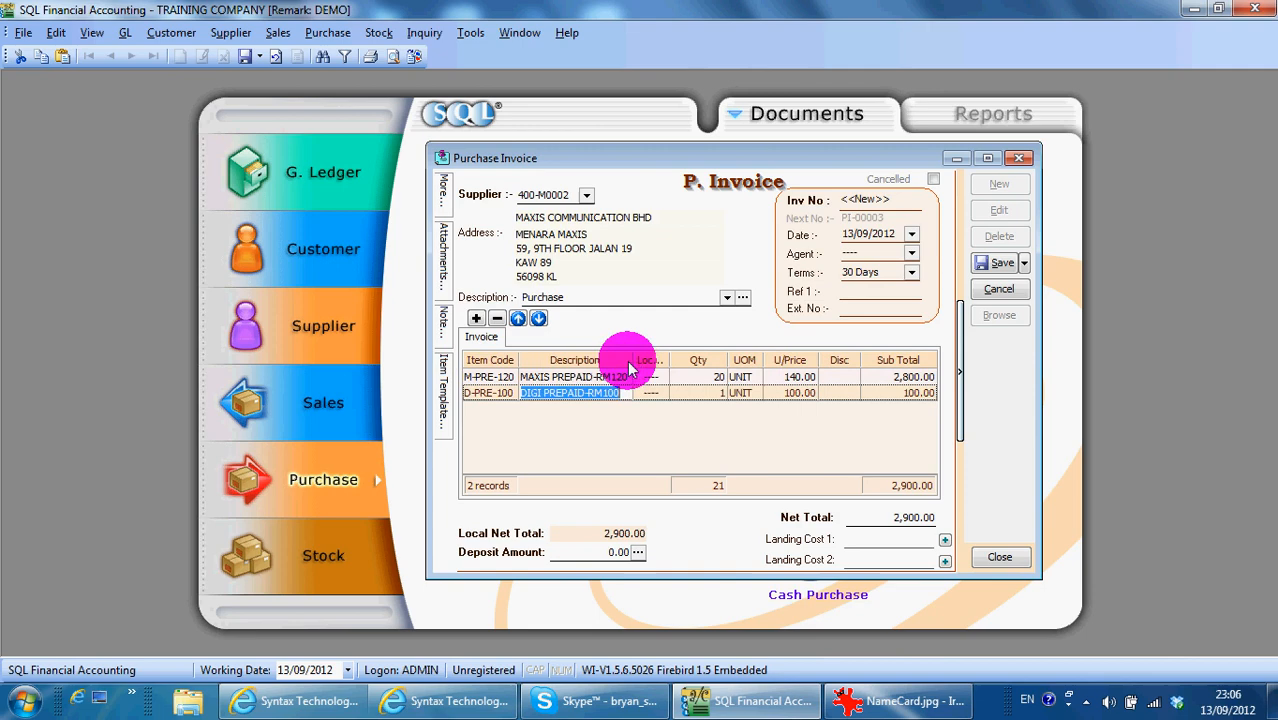
- Add the More Description column via Field Chooser, give the first item an extra description 'fdfd' and save
right_click(640, 360)
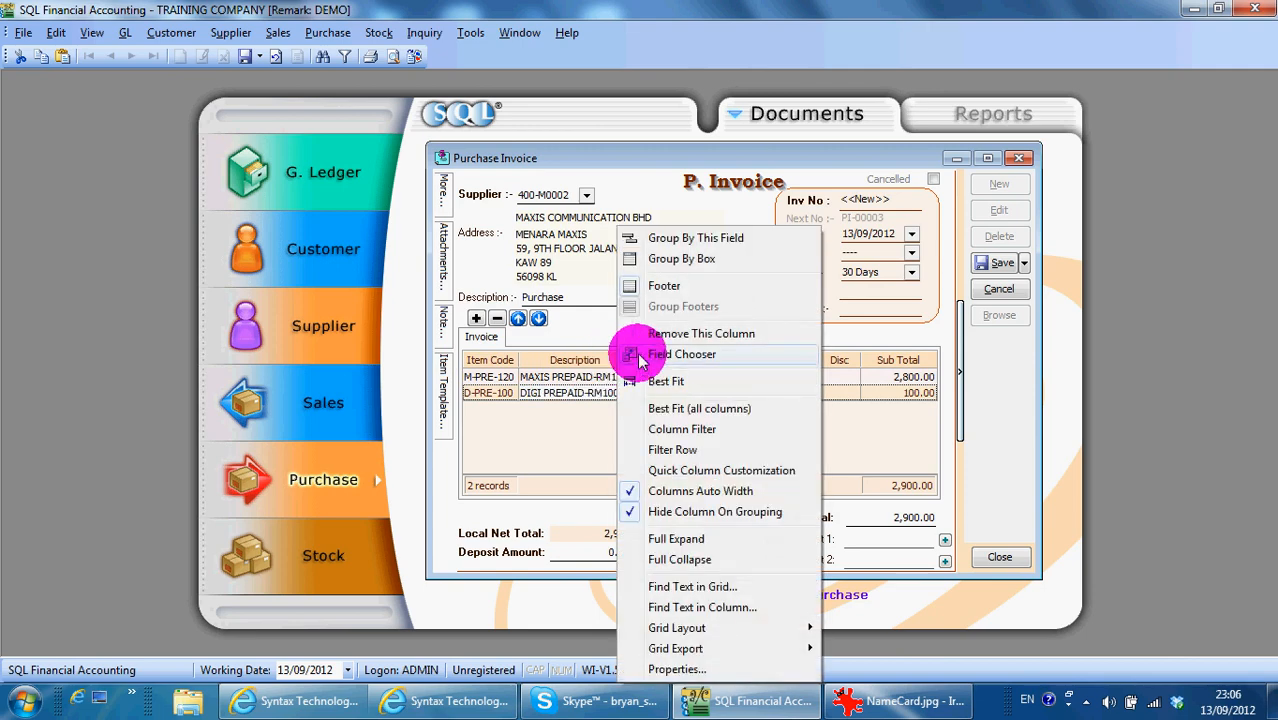
left_click(684, 354)
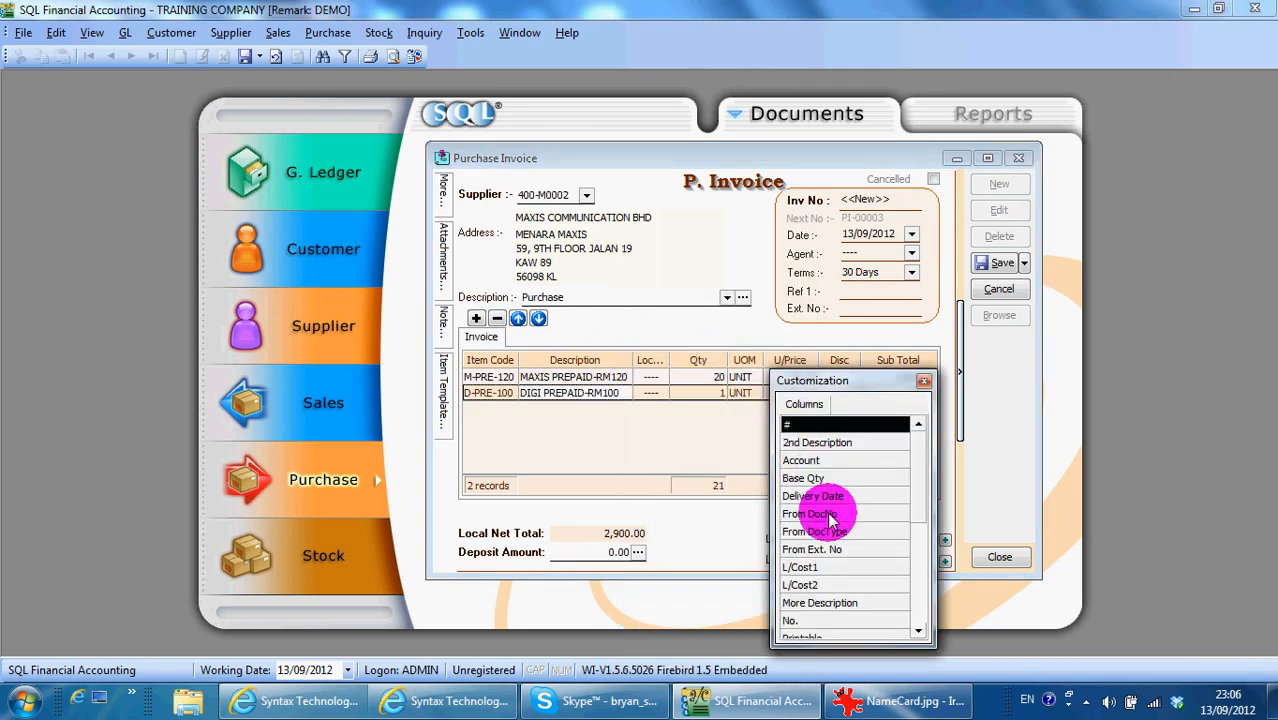
mouse_move(830, 532)
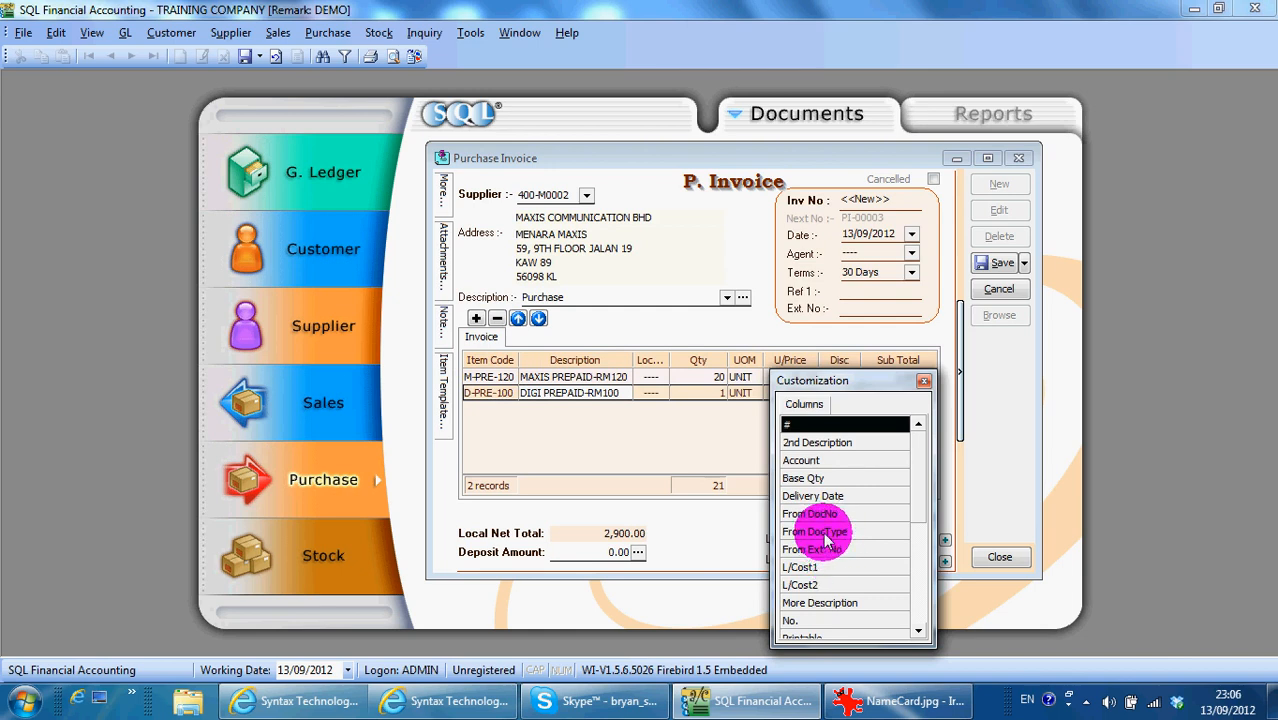
mouse_move(832, 602)
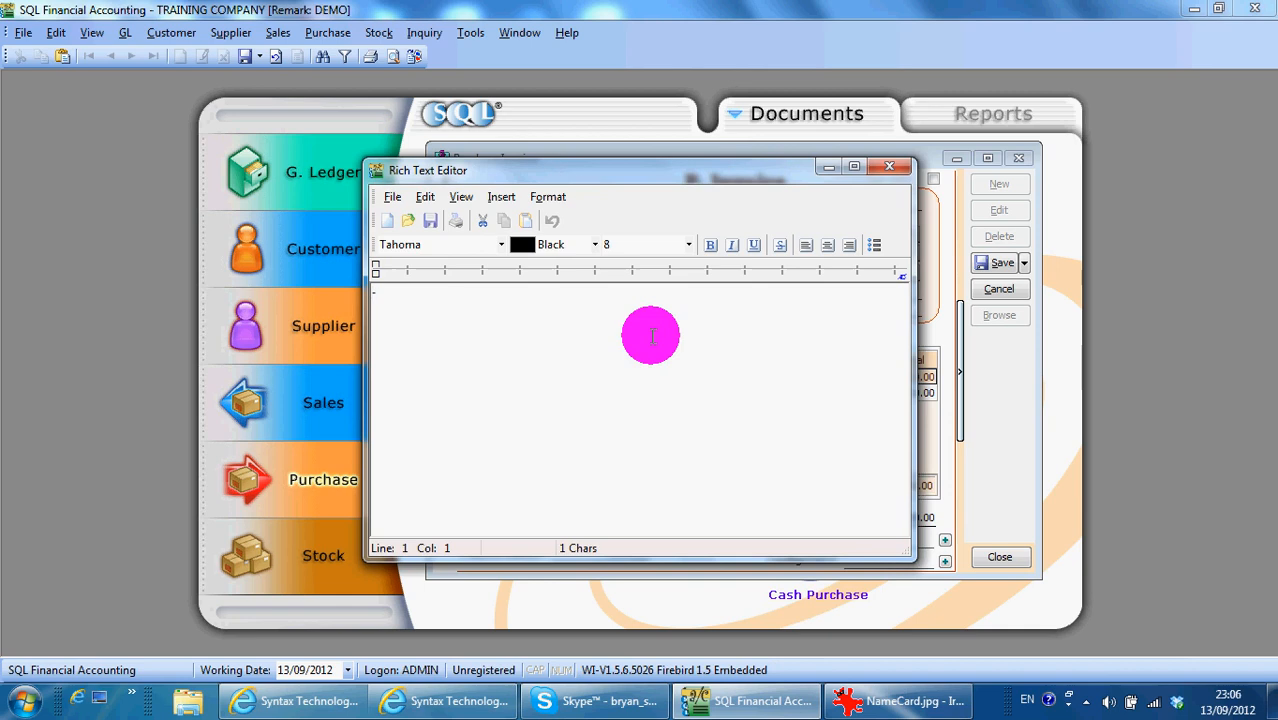
type("fdfddf")
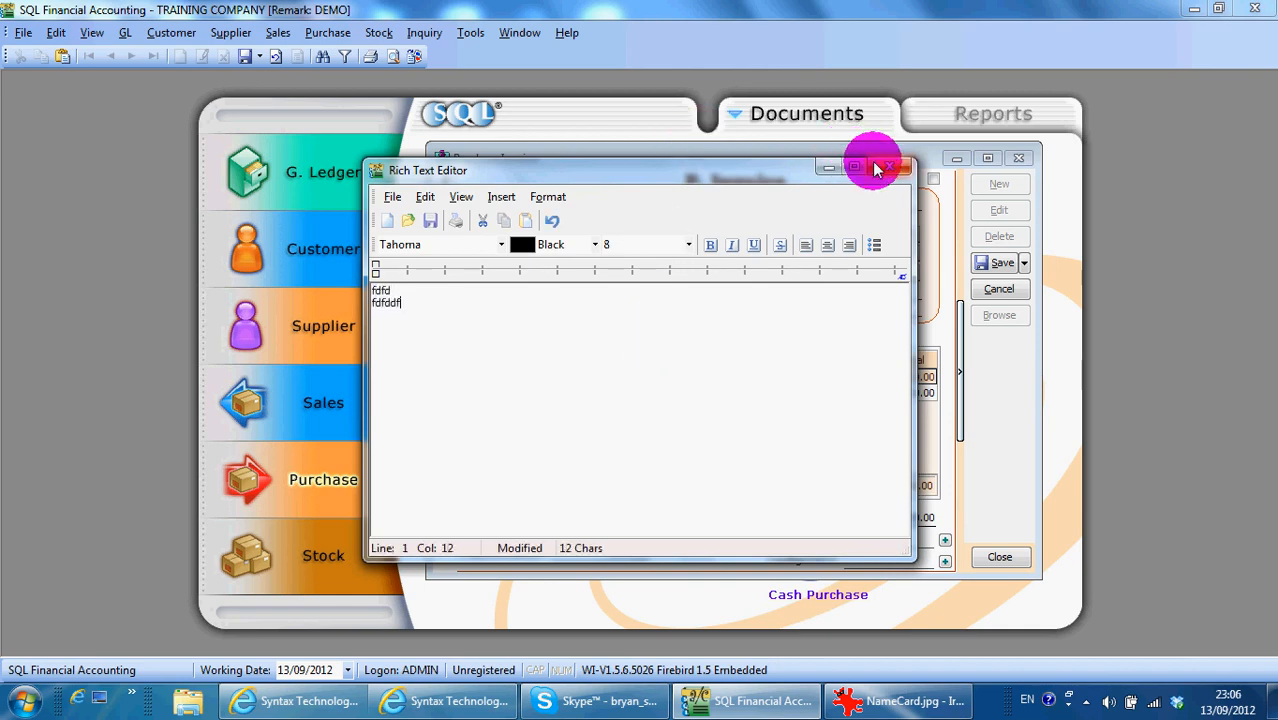
left_click(888, 166)
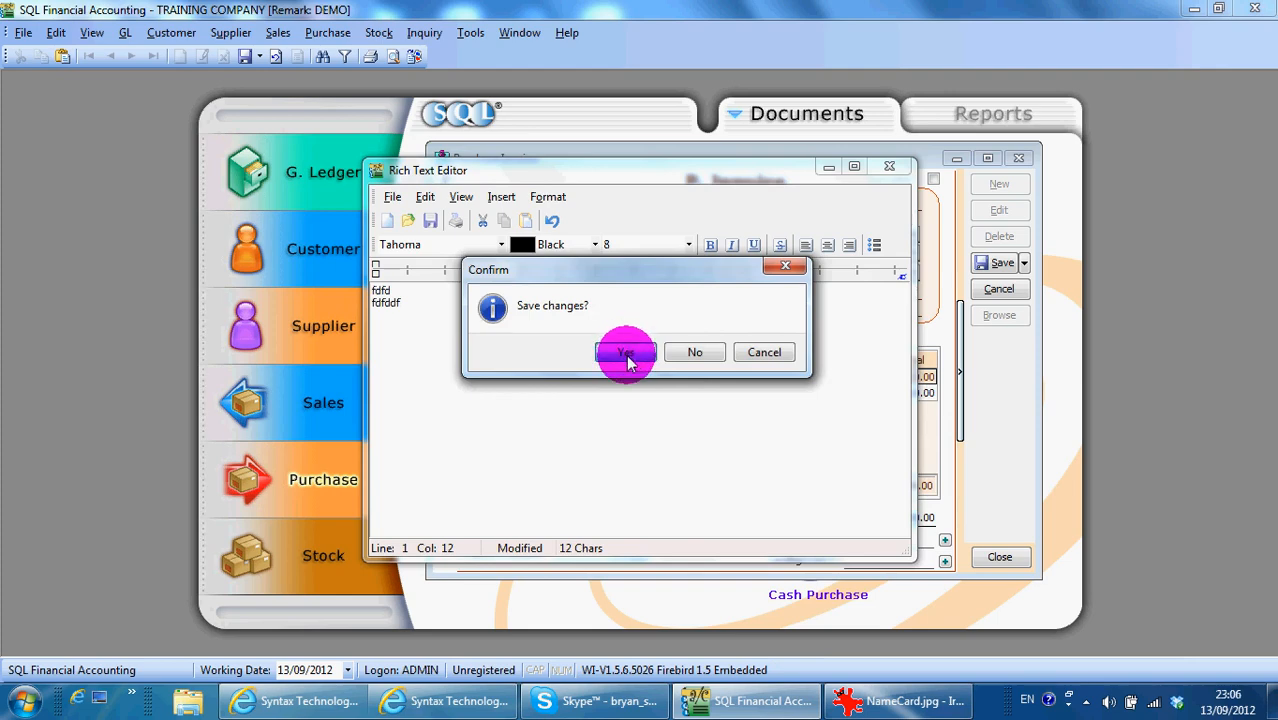
left_click(628, 352)
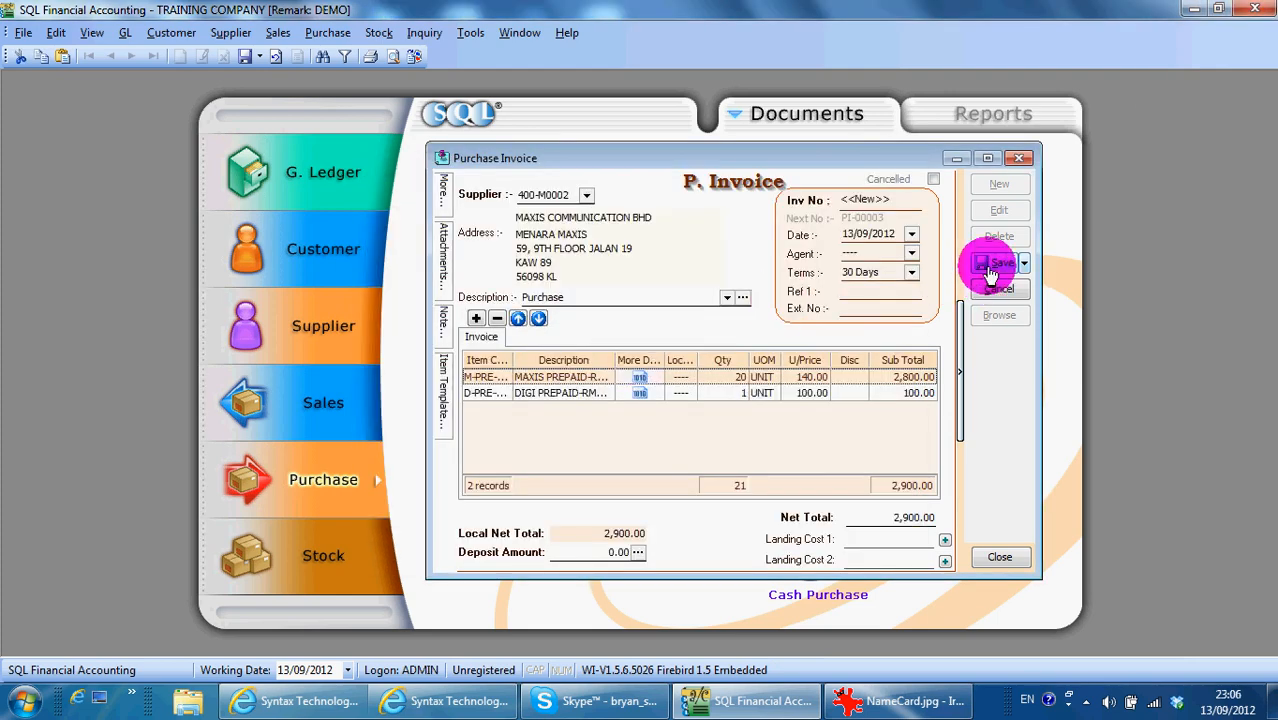
left_click(990, 264)
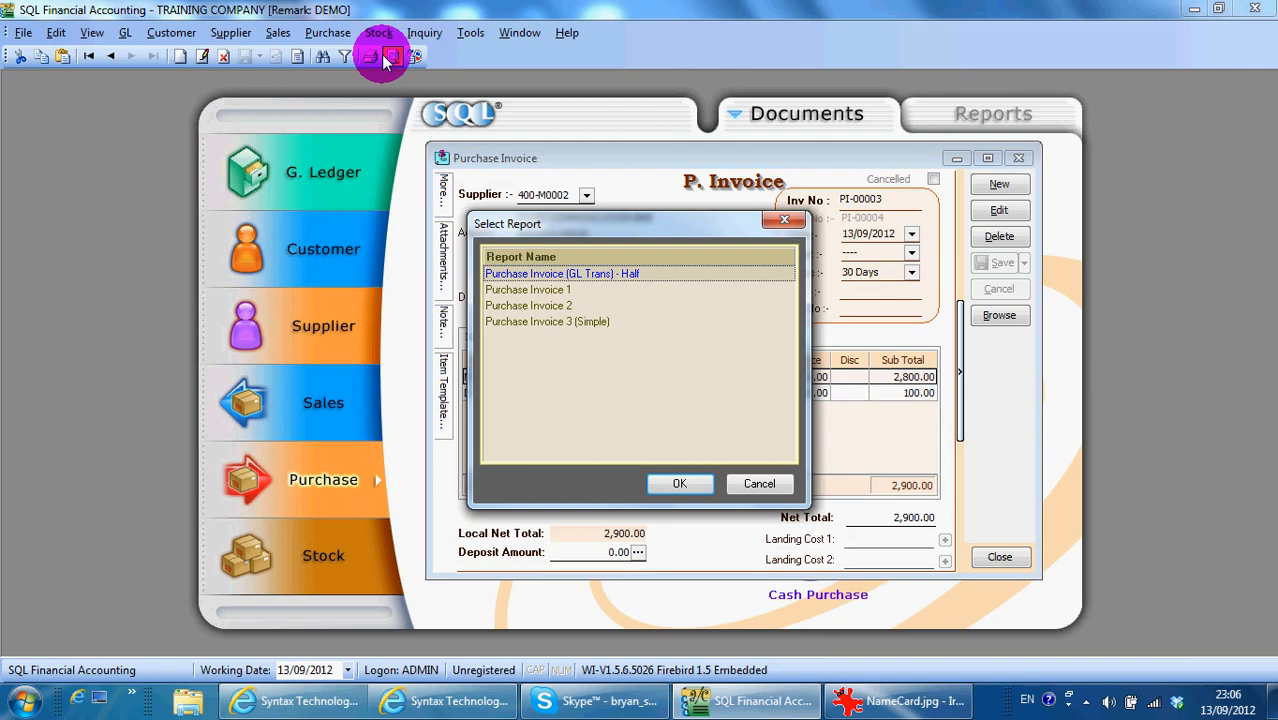
- Preview the Purchase Invoice report for Maxis Communication Bhd
left_click(760, 482)
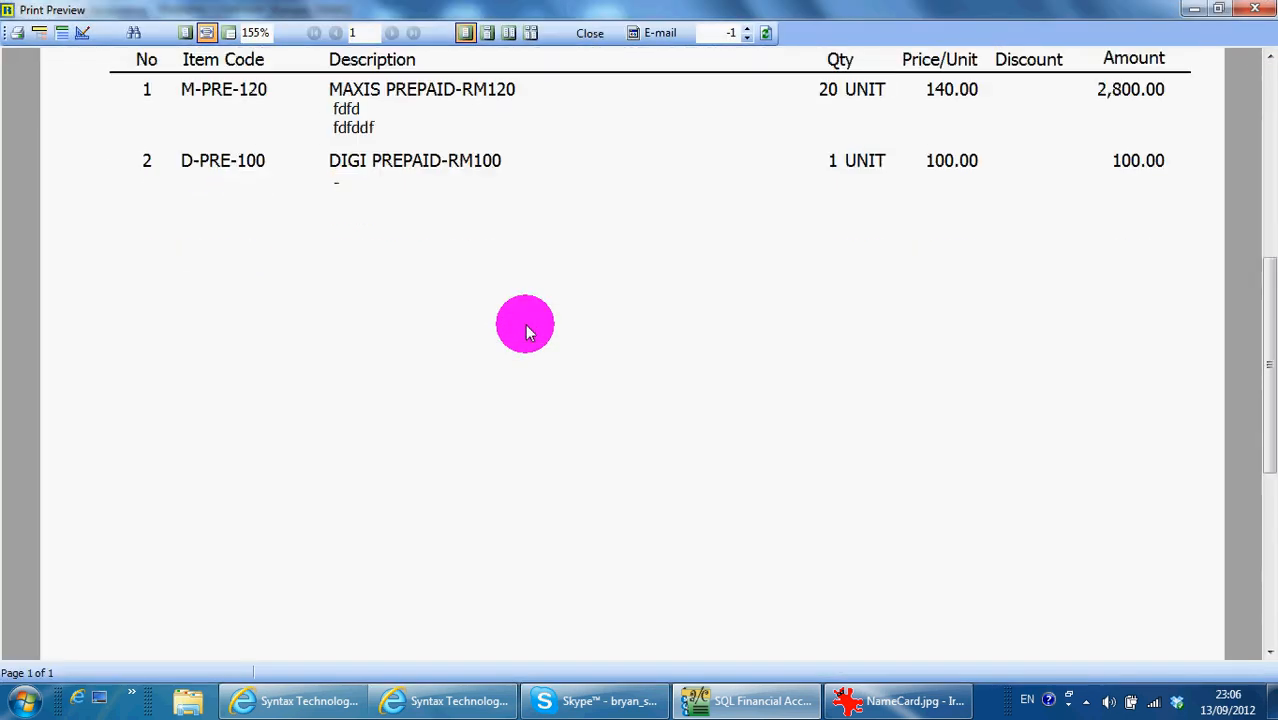
scroll("up", 3)
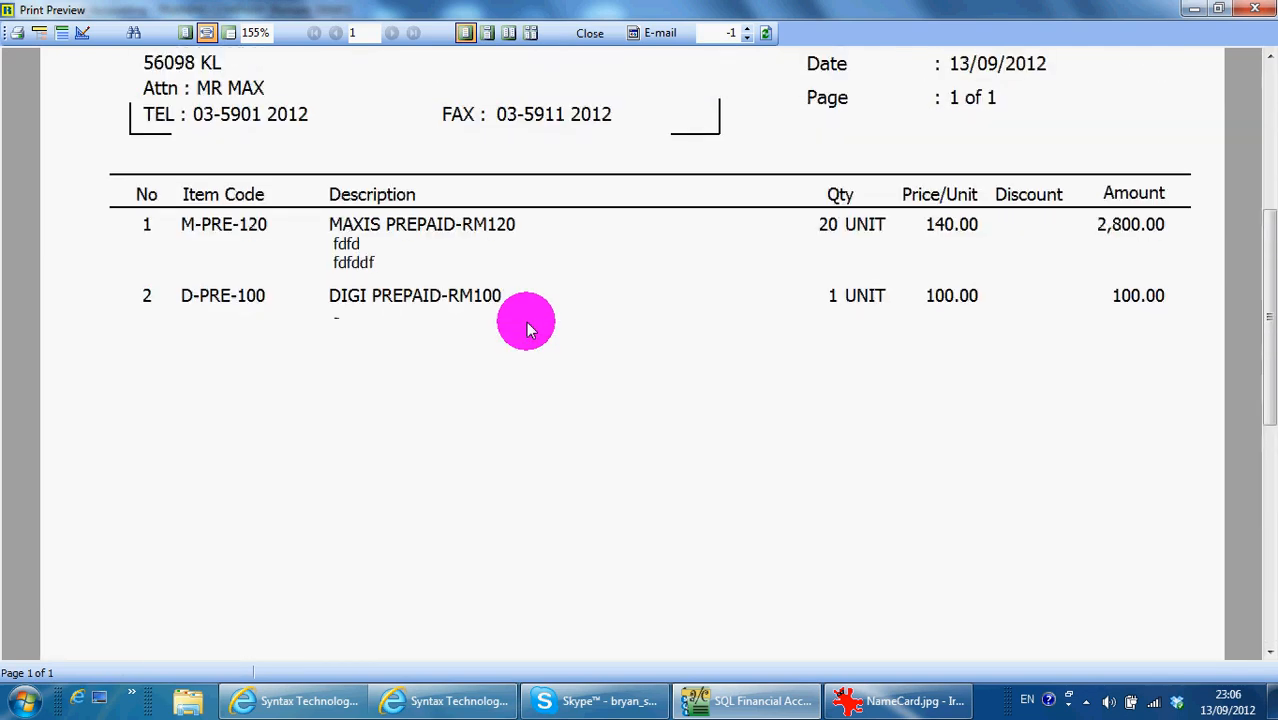
scroll("up", 3)
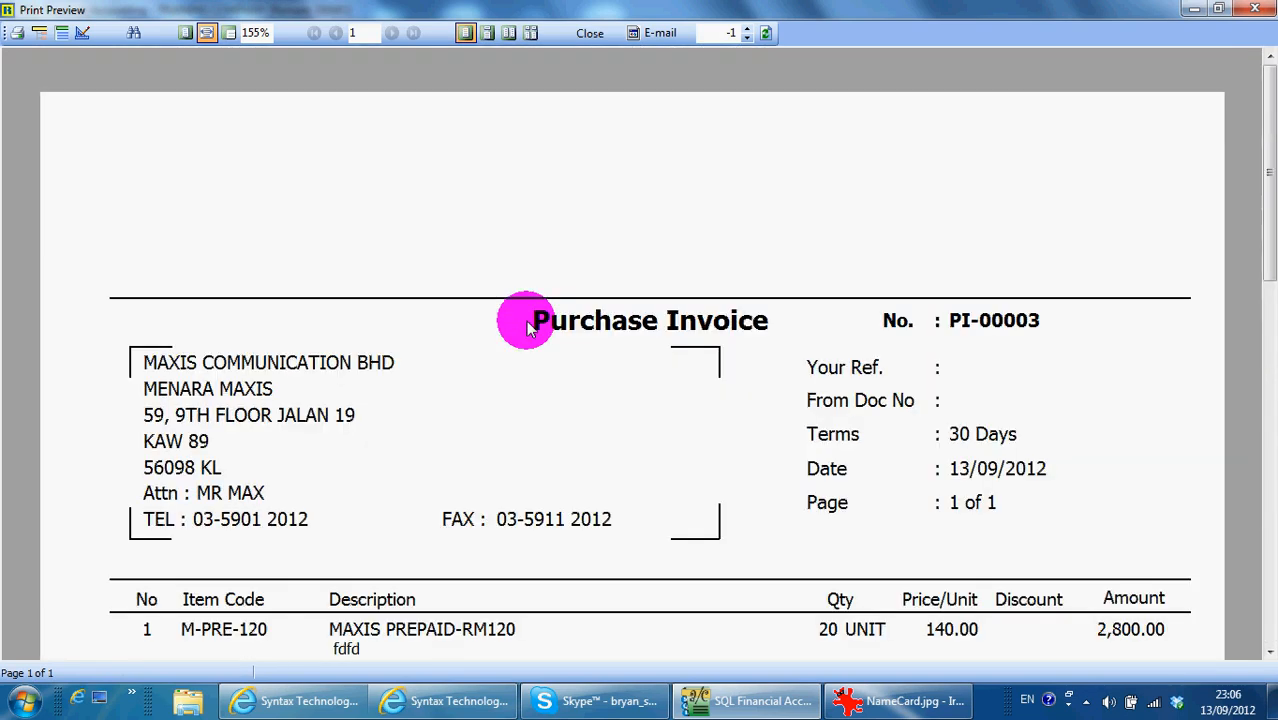
mouse_move(648, 242)
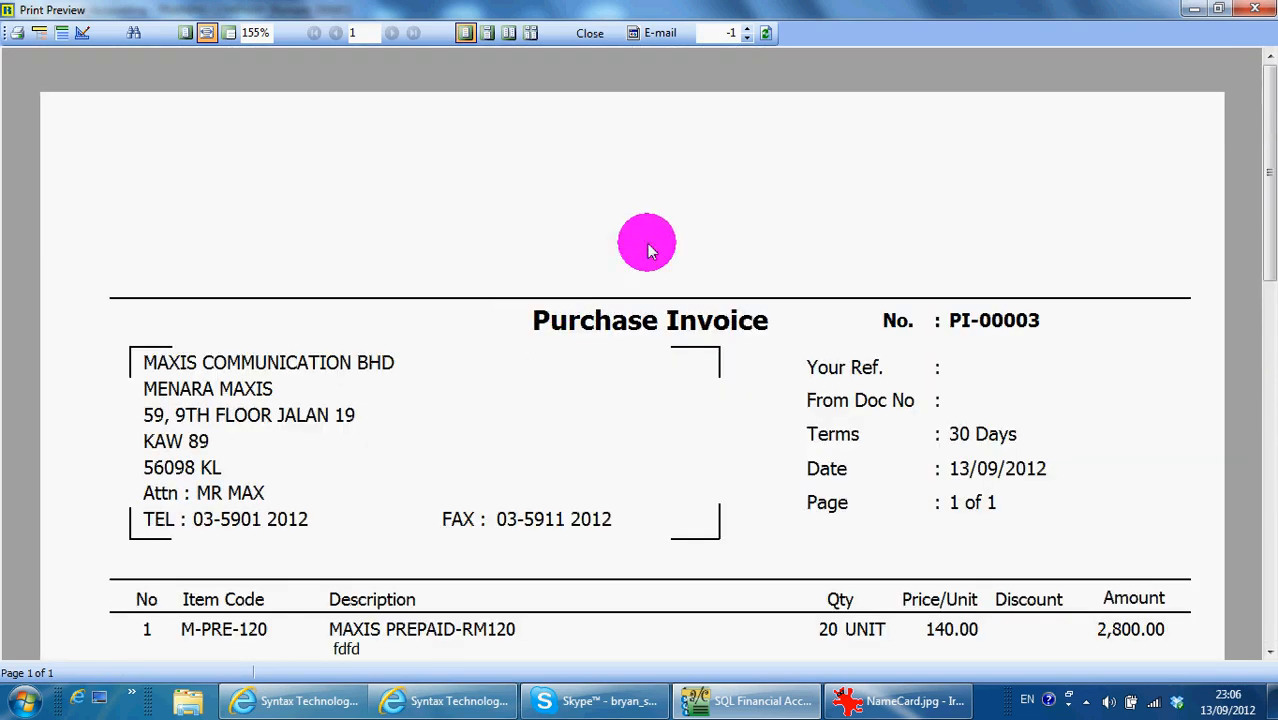
mouse_move(360, 430)
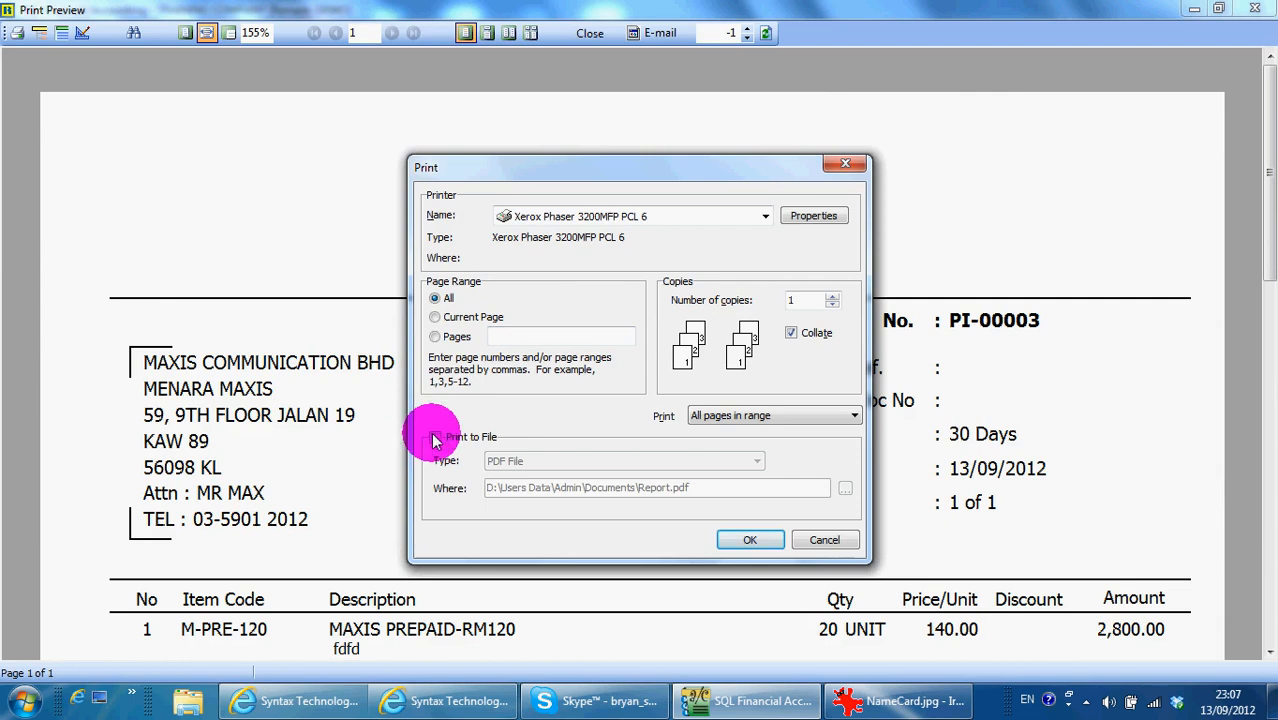
- Toggle Print to File in the Print dialog for the previewed invoice
left_click(436, 436)
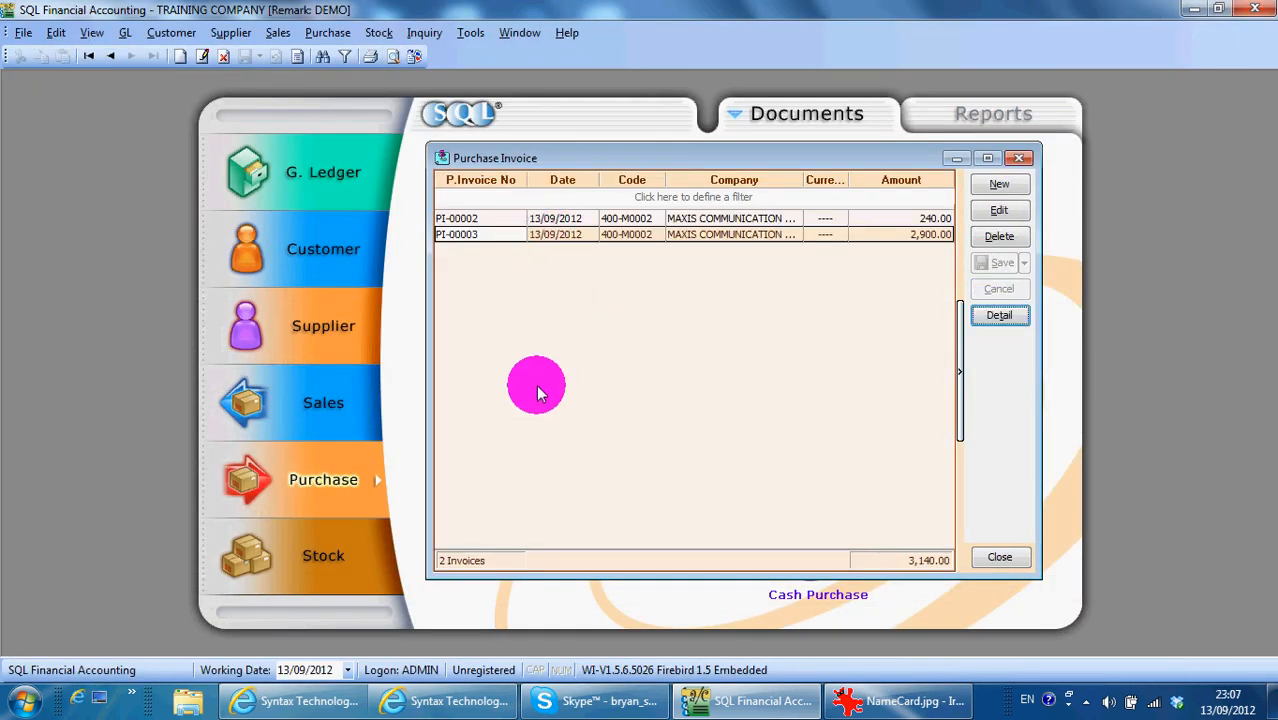
mouse_move(800, 216)
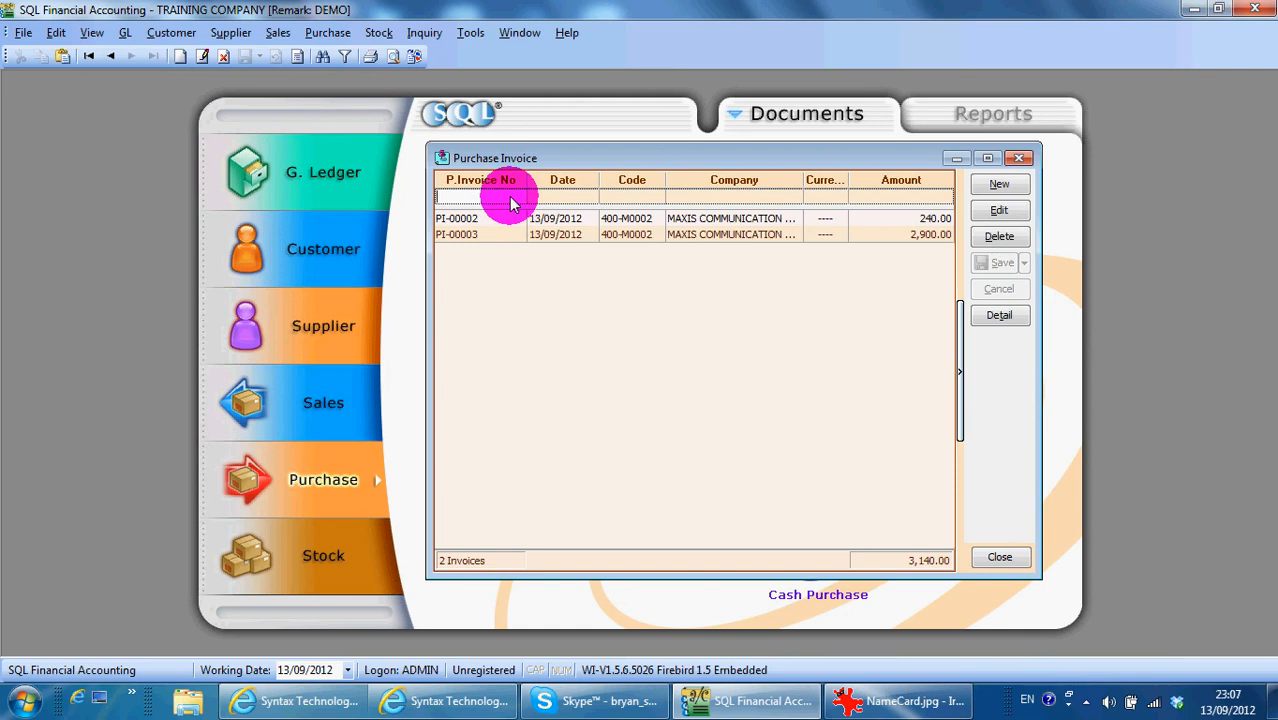
mouse_move(896, 700)
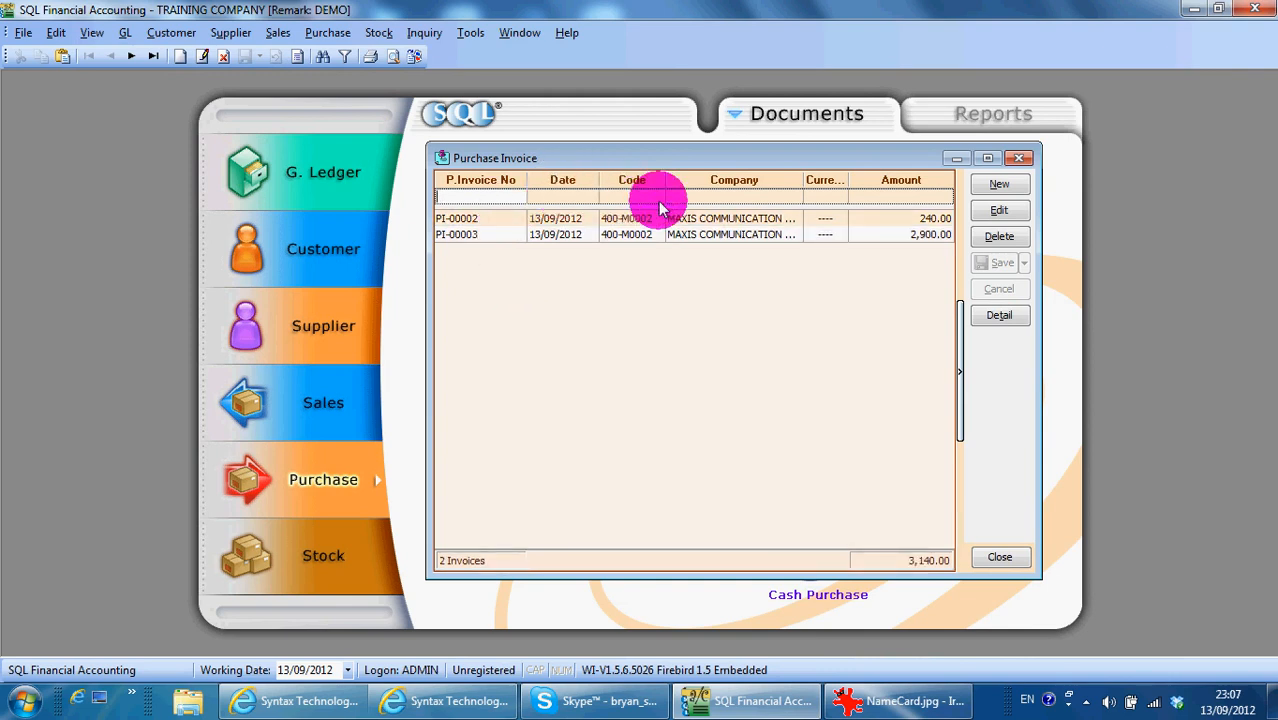
mouse_move(890, 212)
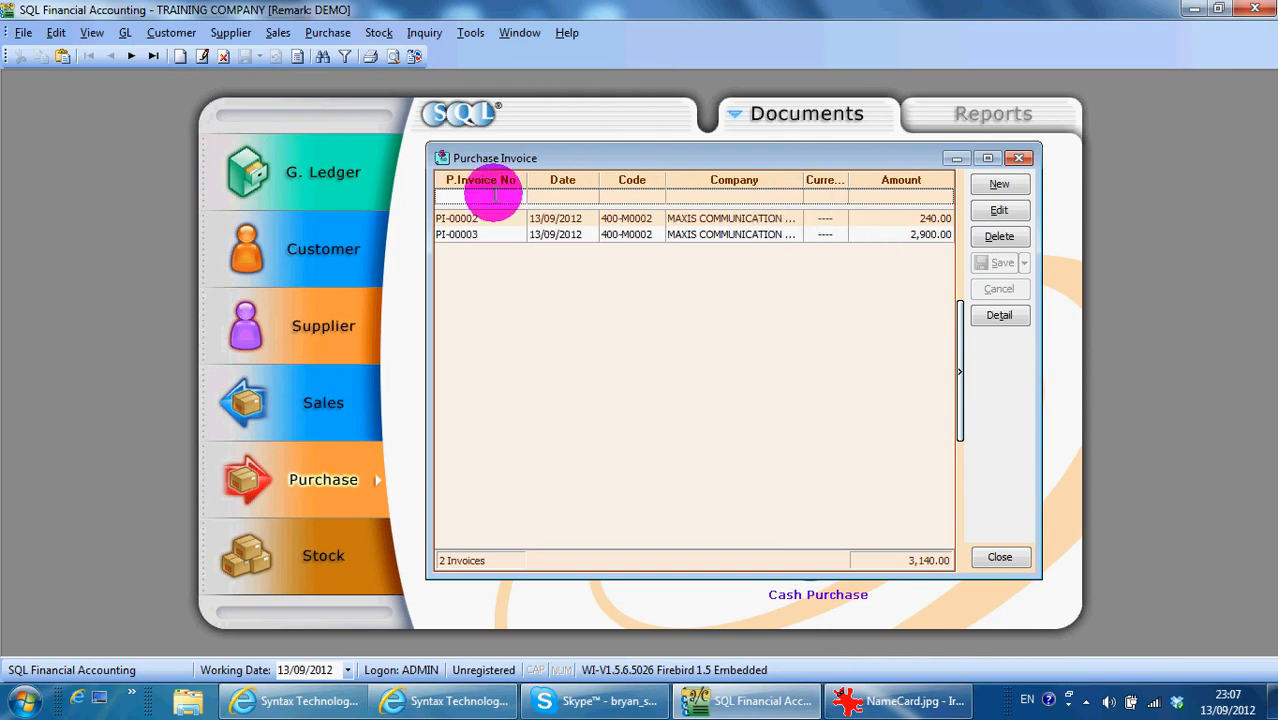
mouse_move(750, 188)
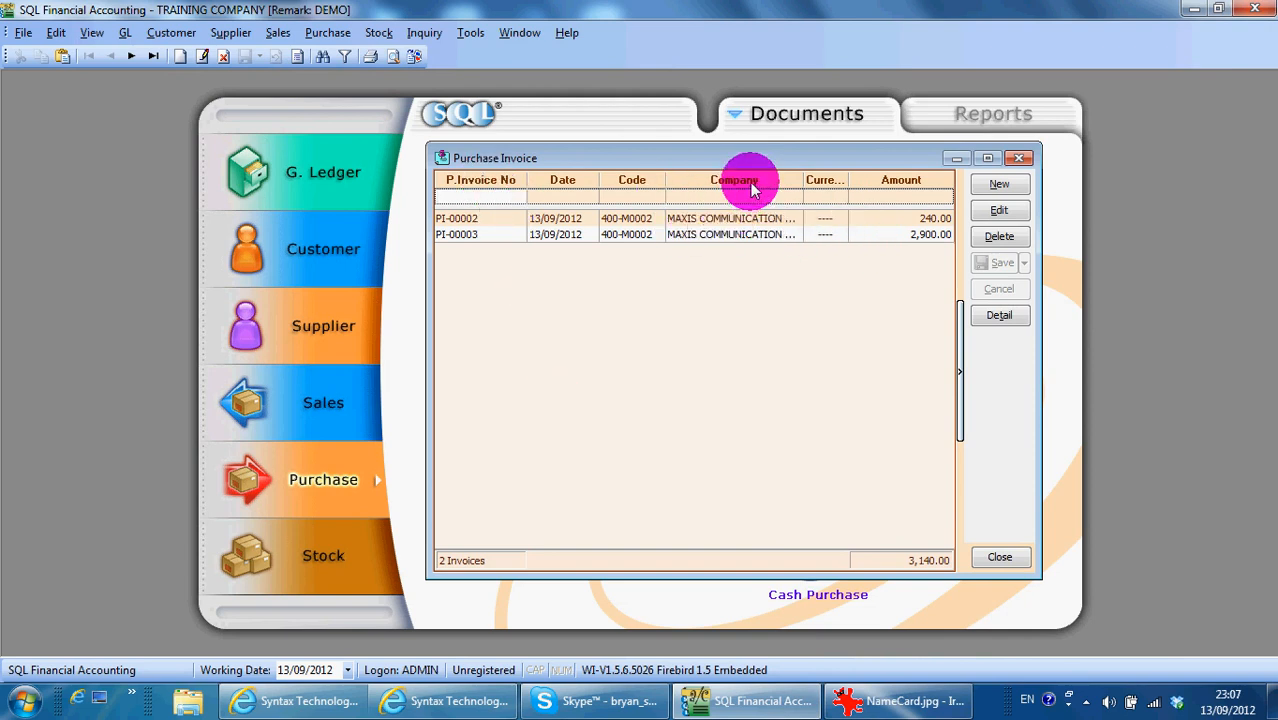
- Add the Branch Name column to the invoice listing via Field Chooser
right_click(736, 188)
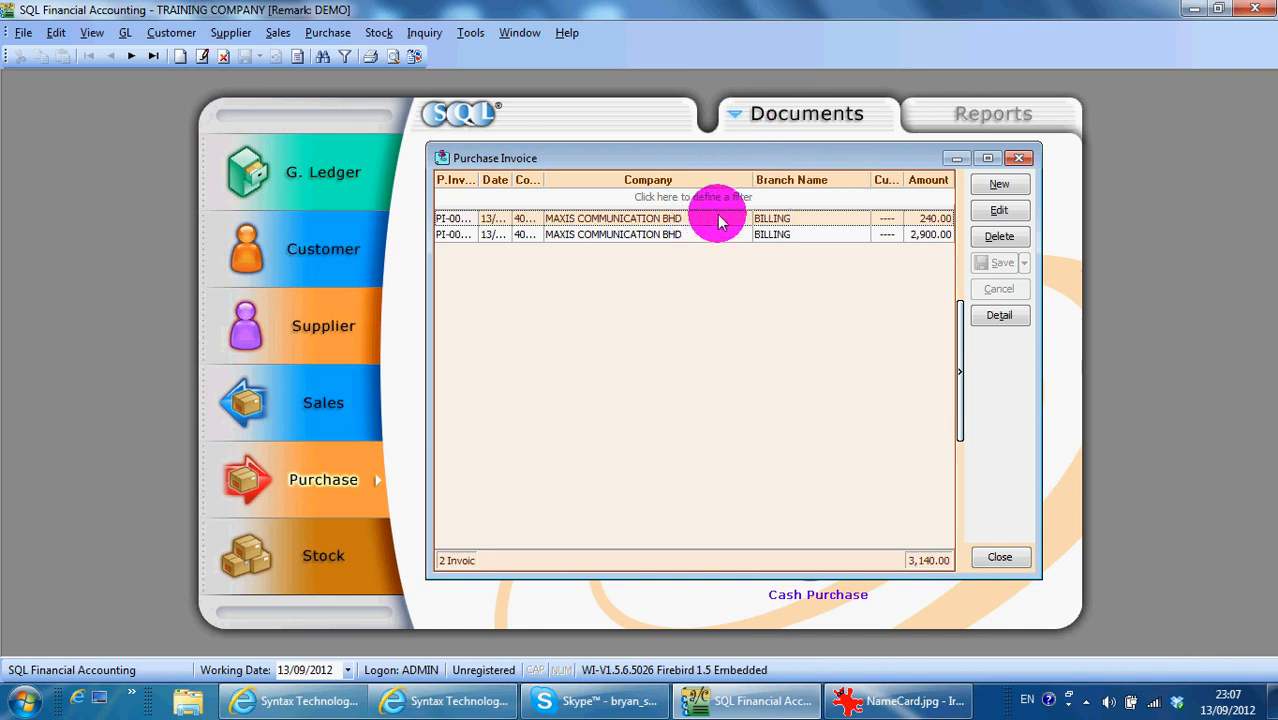
- Save the listing's grid layout as the default and close the purchase invoice window
right_click(770, 180)
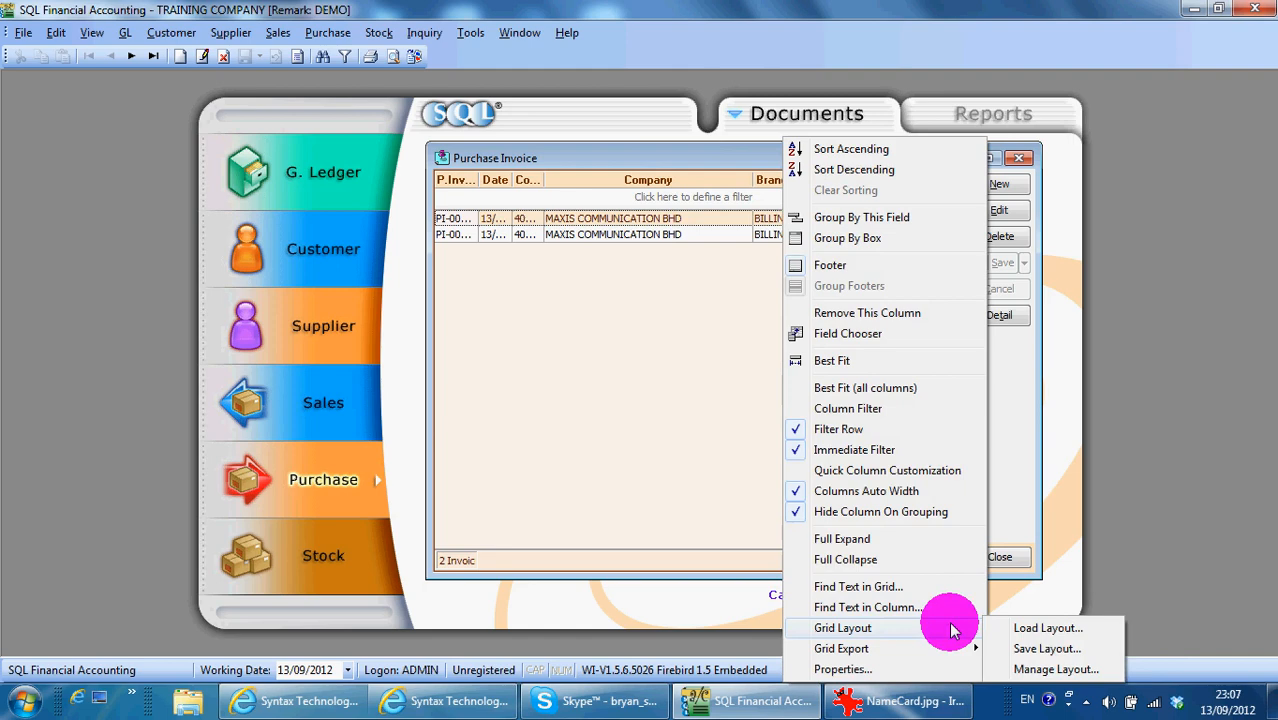
left_click(1046, 648)
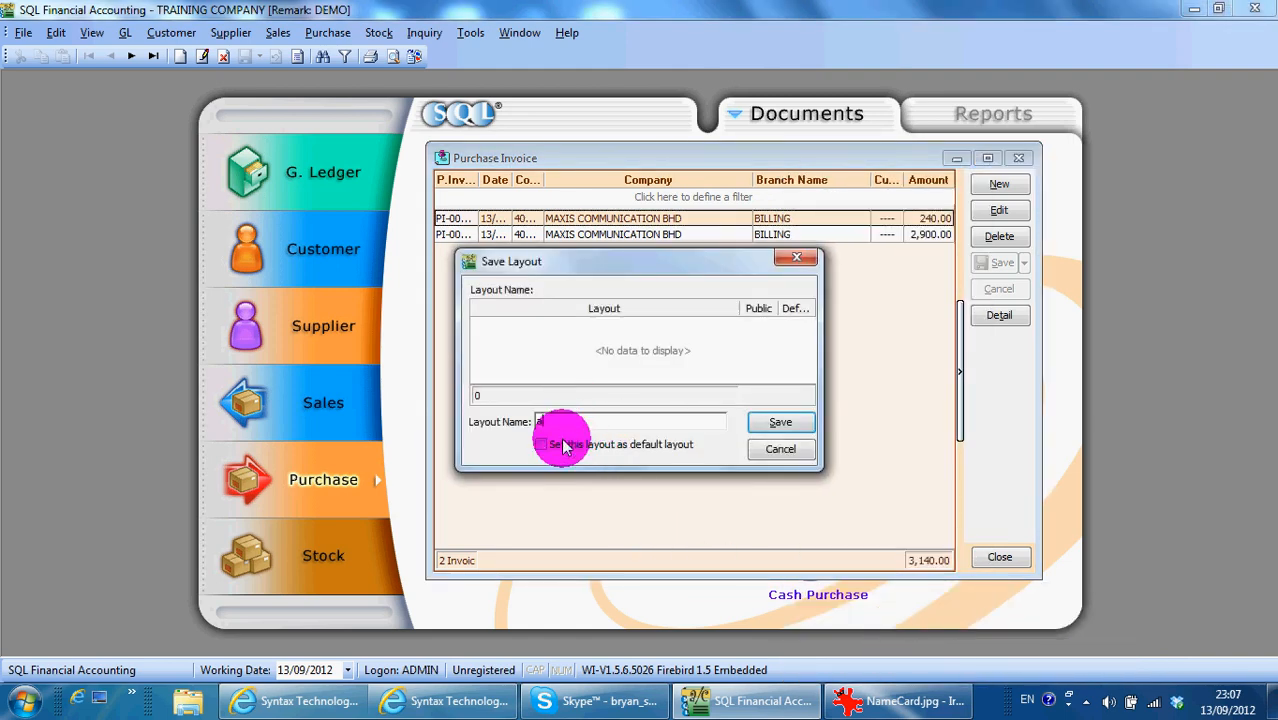
left_click(542, 444)
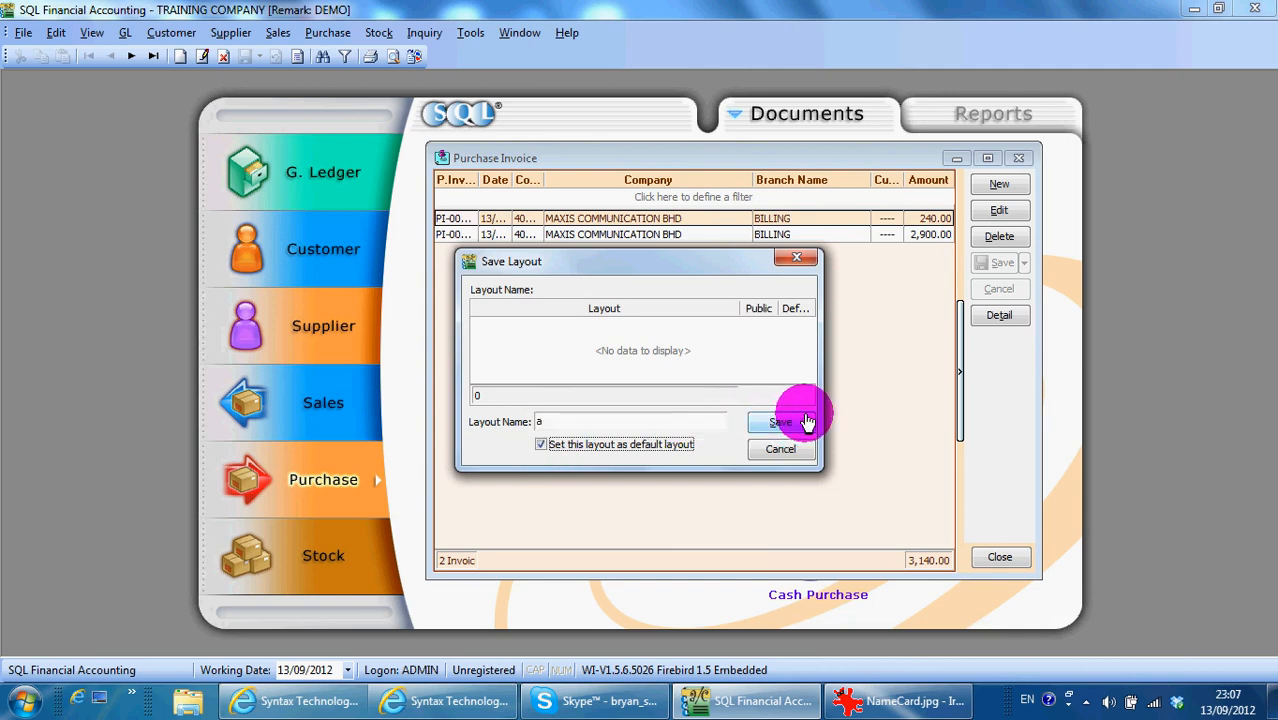
left_click(782, 420)
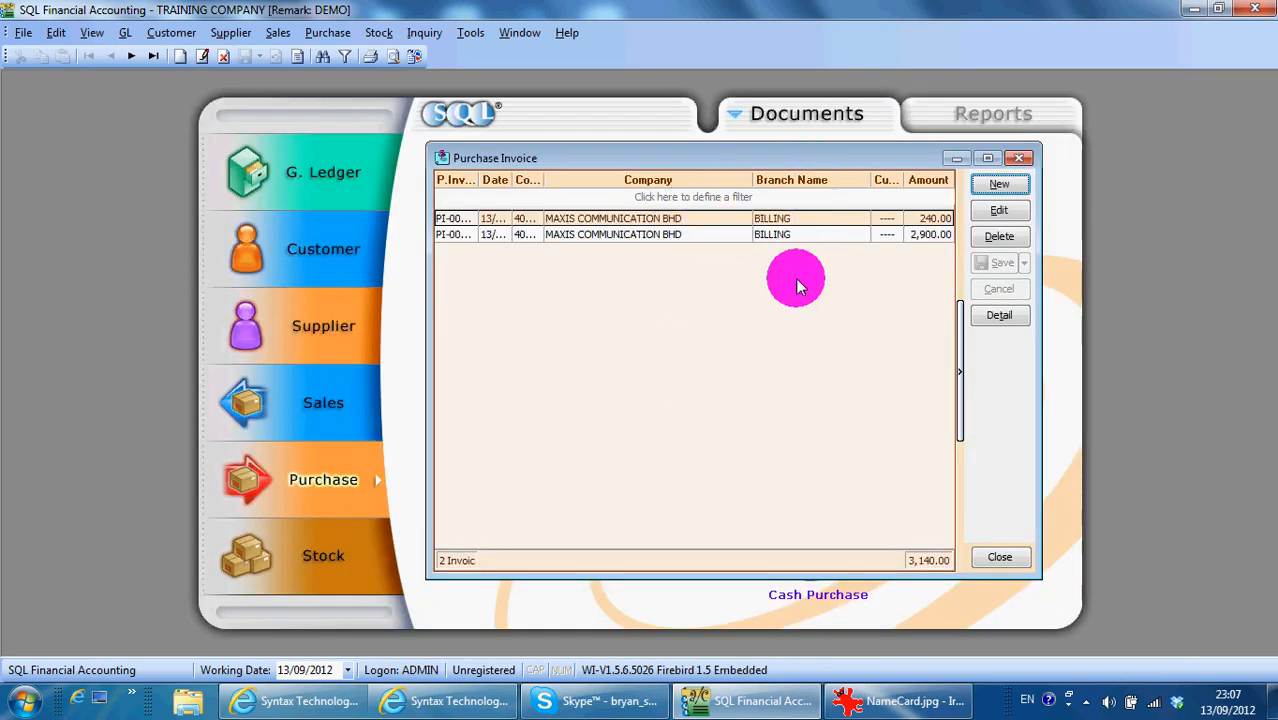
mouse_move(1016, 160)
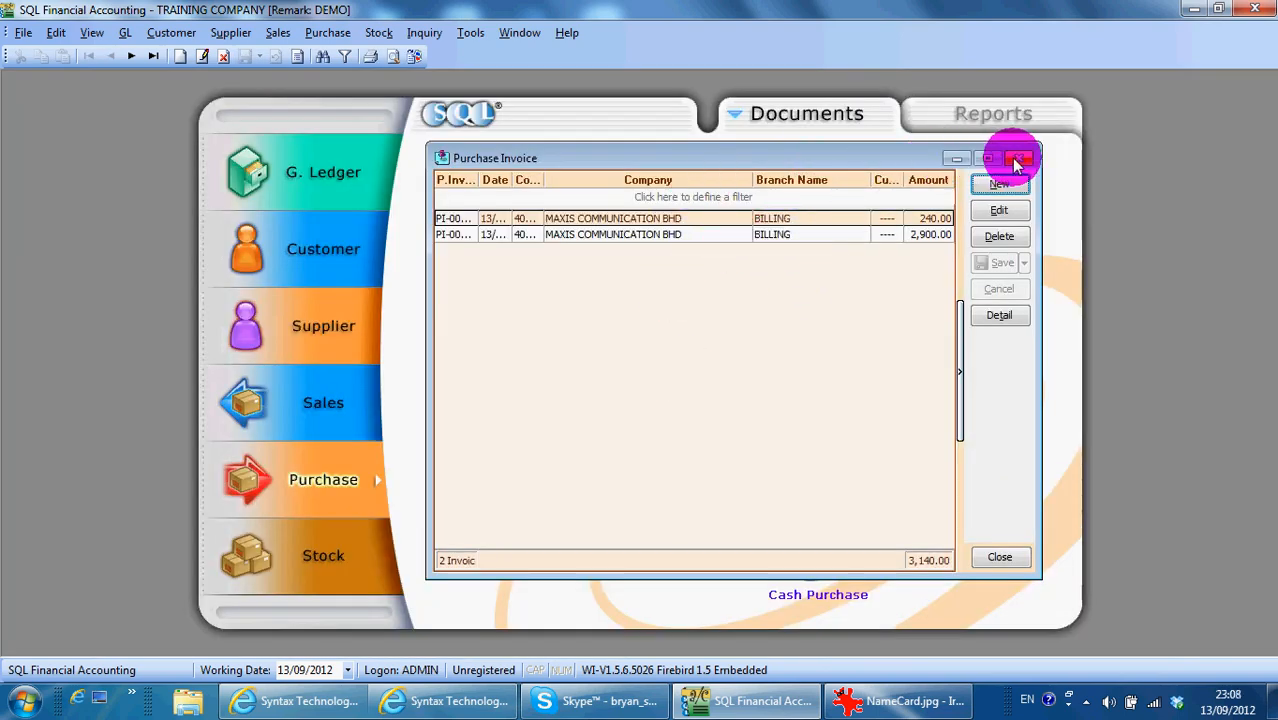
left_click(896, 700)
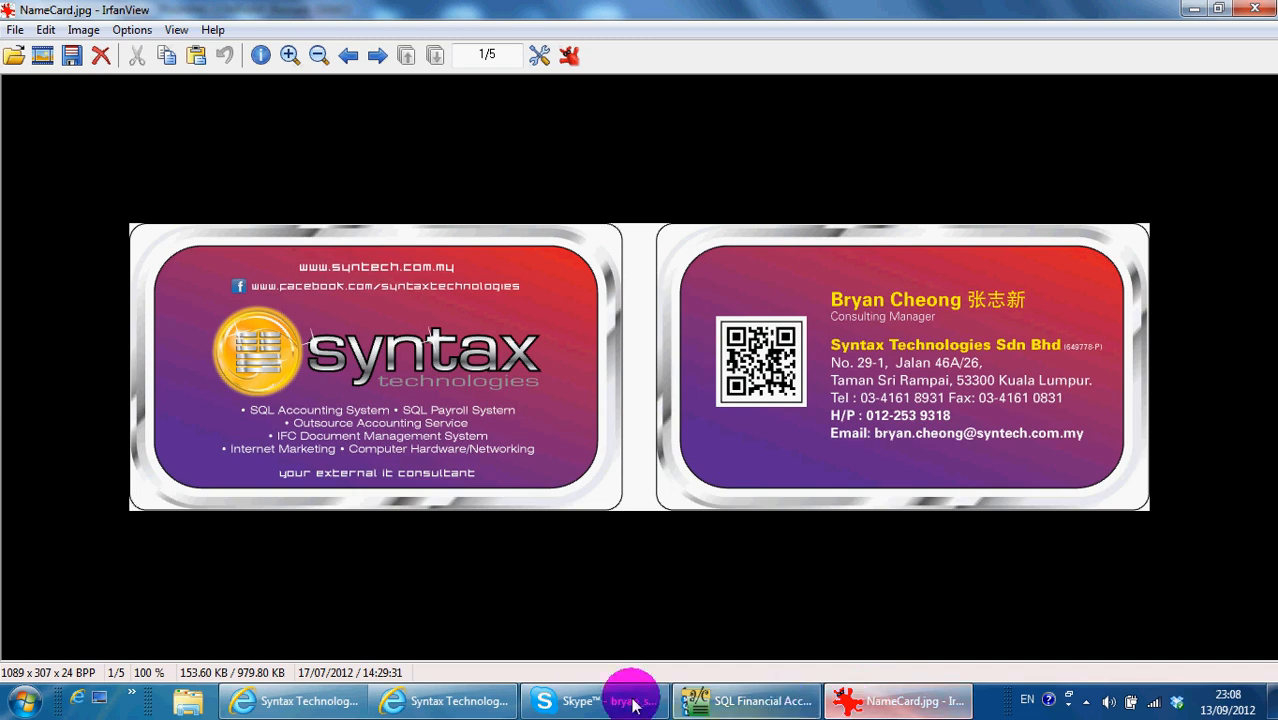
mouse_move(810, 524)
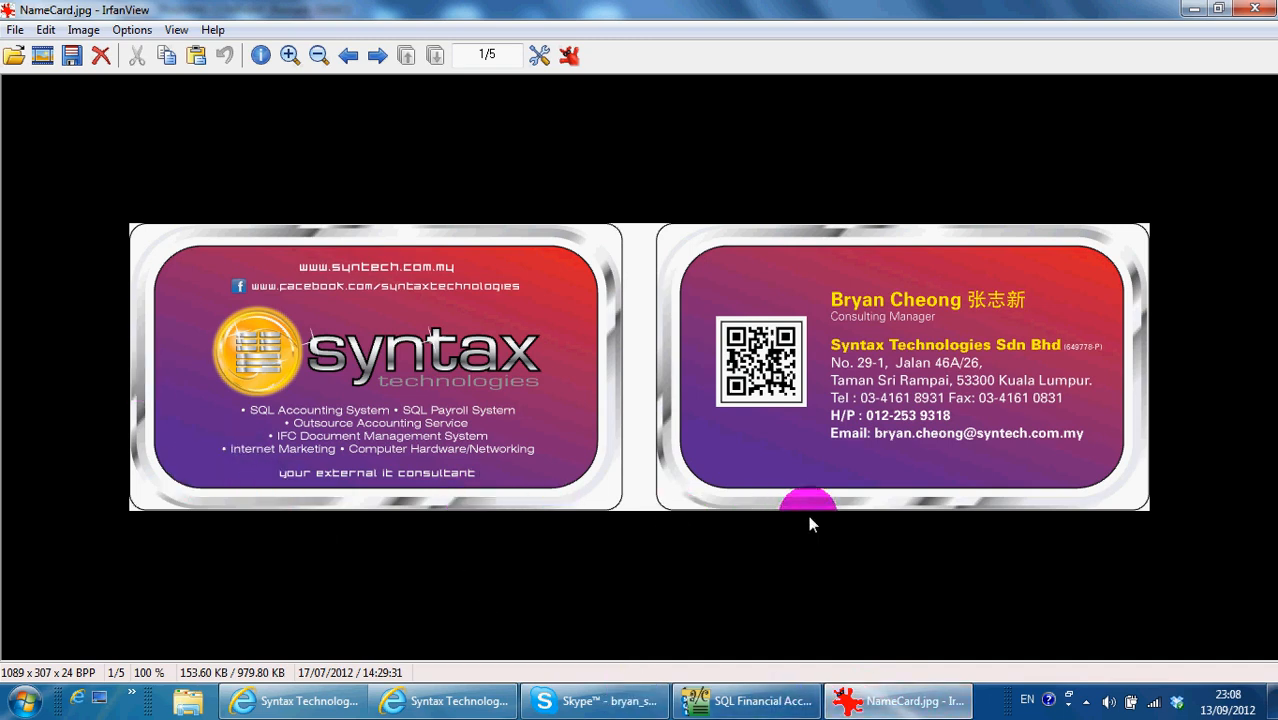